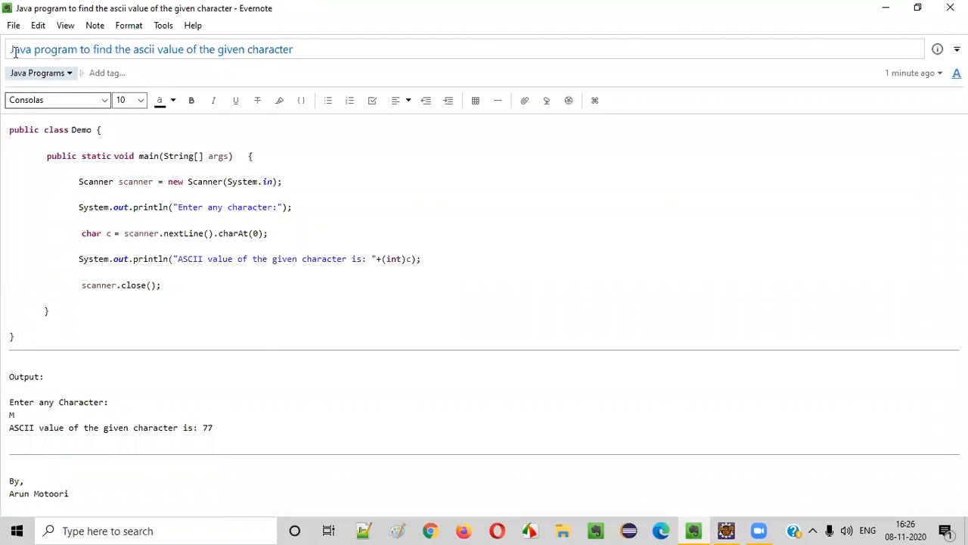
Move from the Evernote ASCII-value Java note to a new Chrome tab
double_click(38, 50)
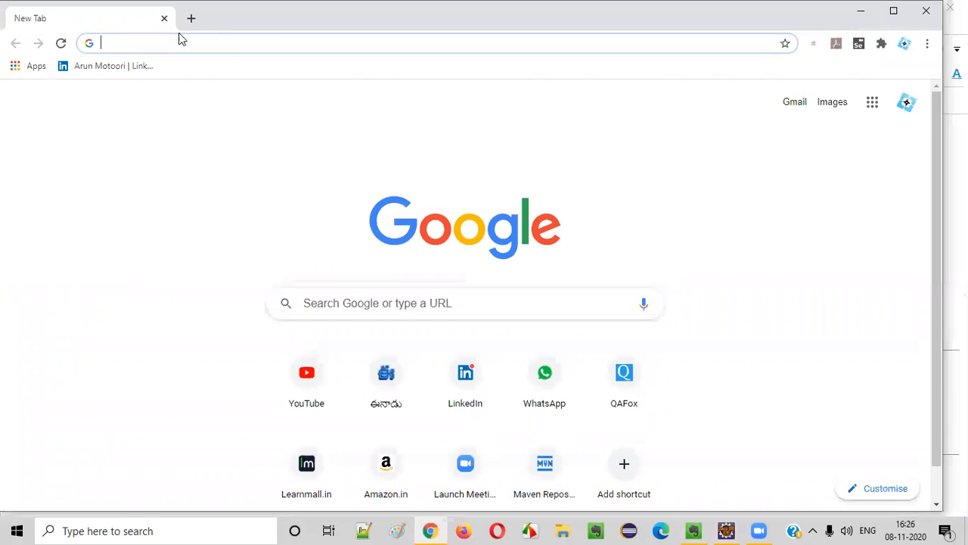
Run a Google search for 'ascii table' from the Chrome omnibox
left_click(182, 43)
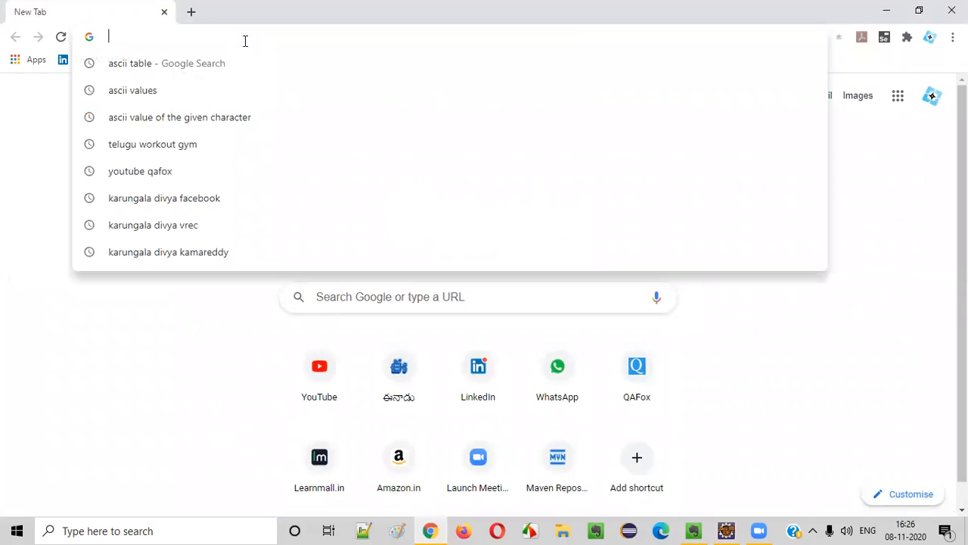
type("as")
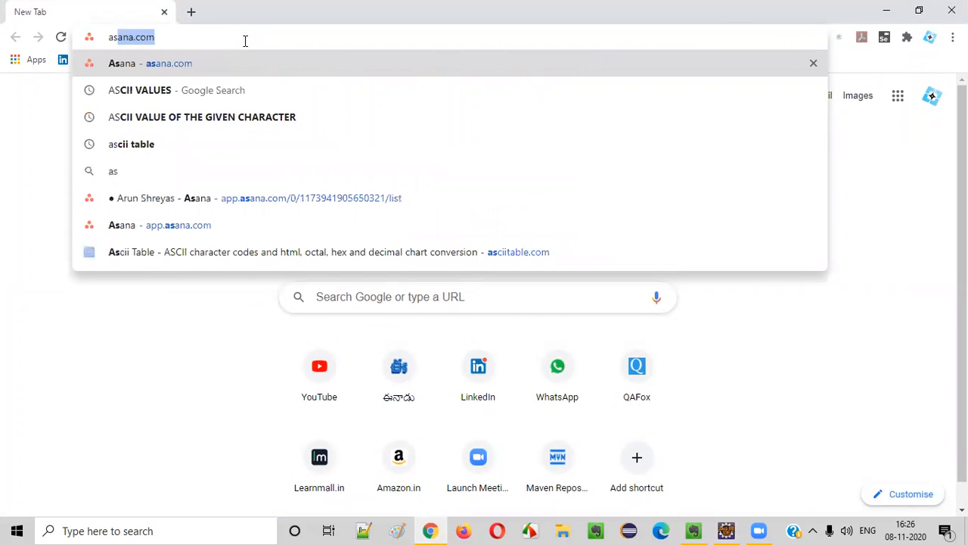
type("ascii table")
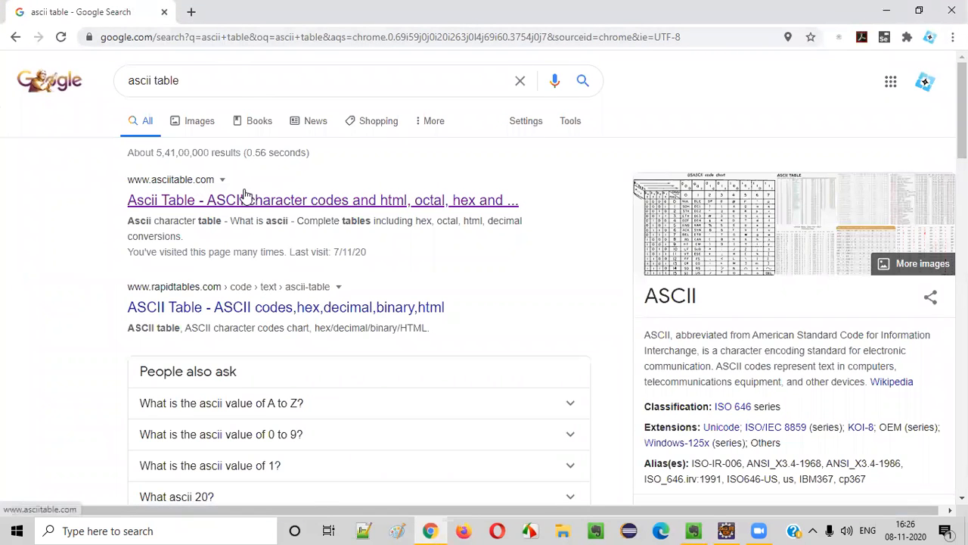
Open asciitable.com, scroll through the 0–127 character table, and return to Demo.java
left_click(322, 199)
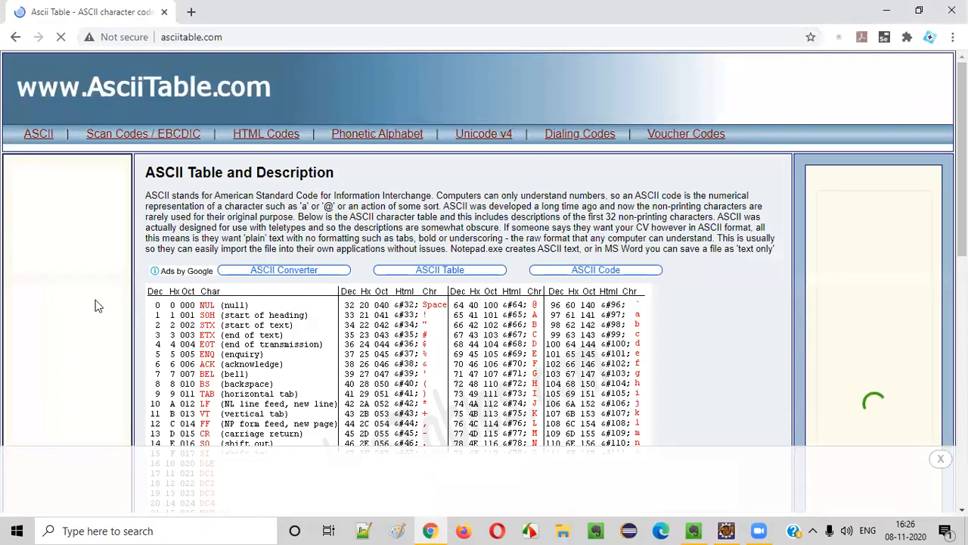
scroll("down", 3)
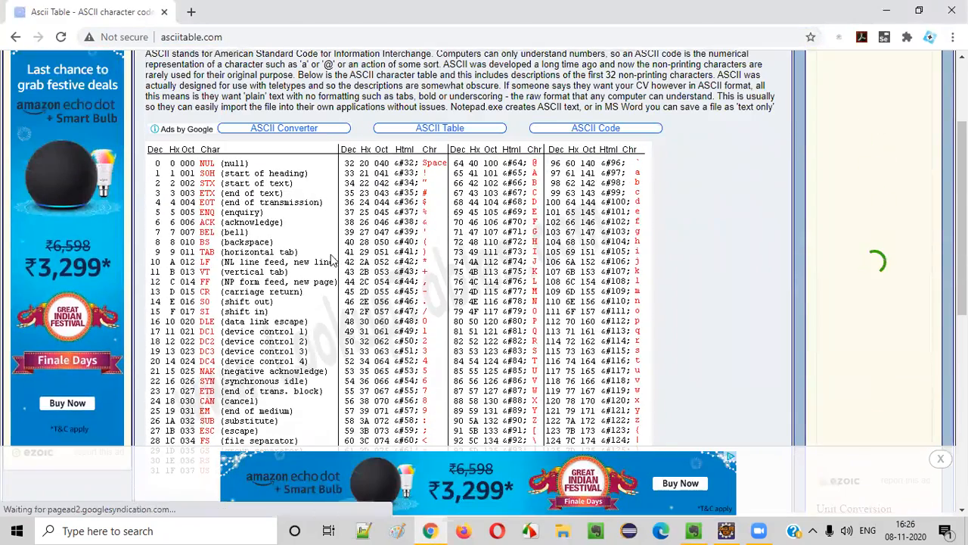
scroll("down", 3)
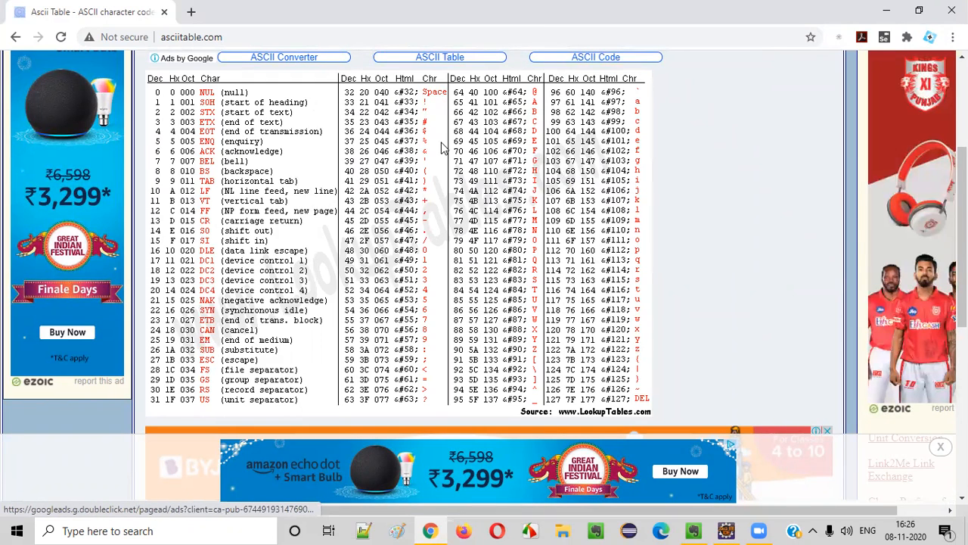
mouse_move(536, 307)
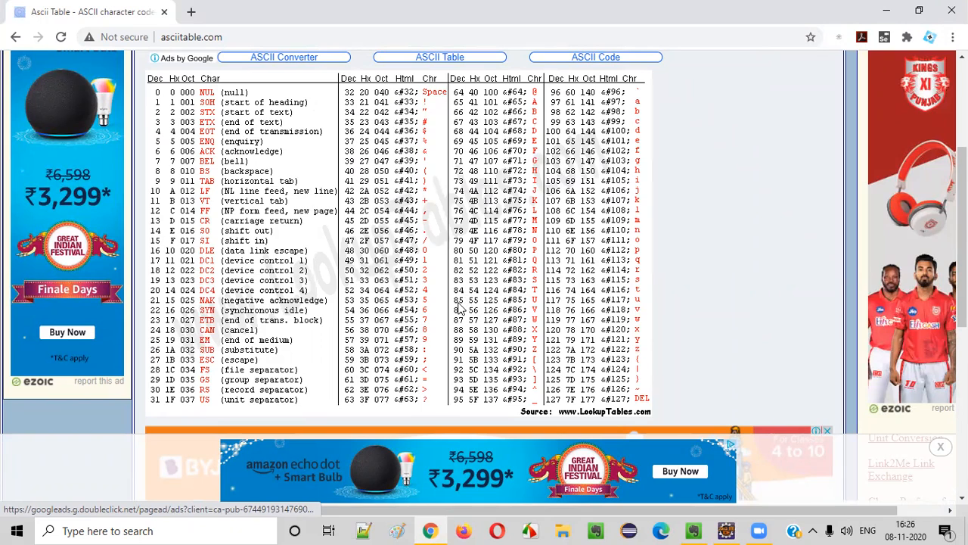
mouse_move(540, 221)
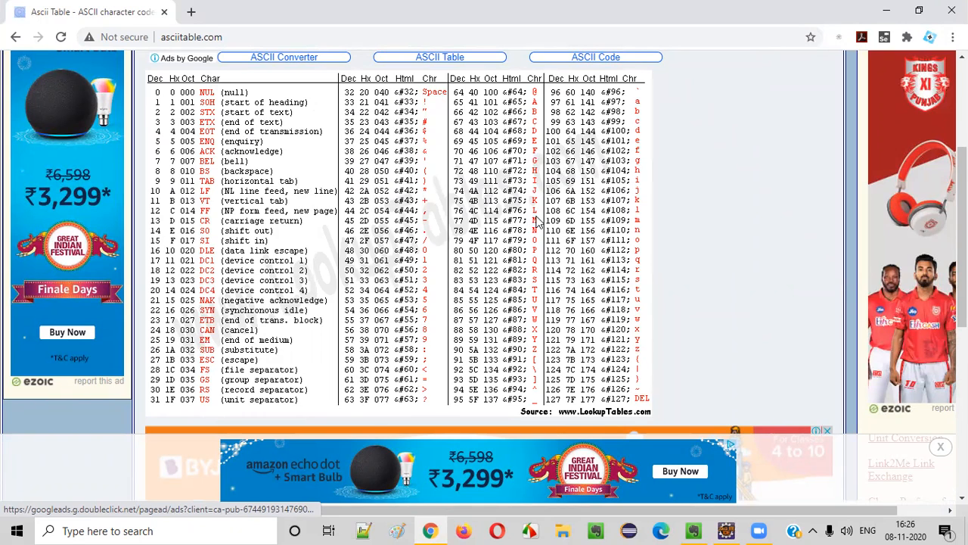
mouse_move(538, 225)
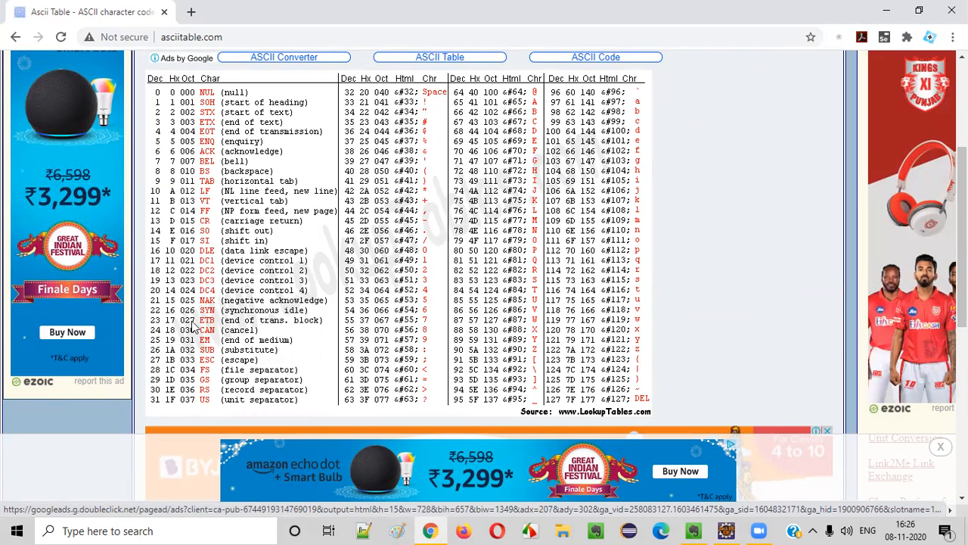
mouse_move(458, 295)
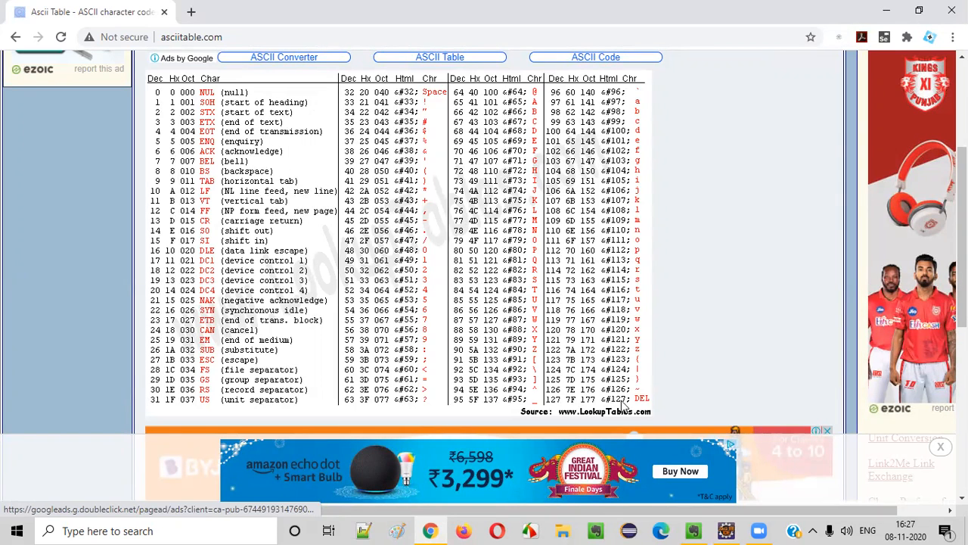
left_click(725, 530)
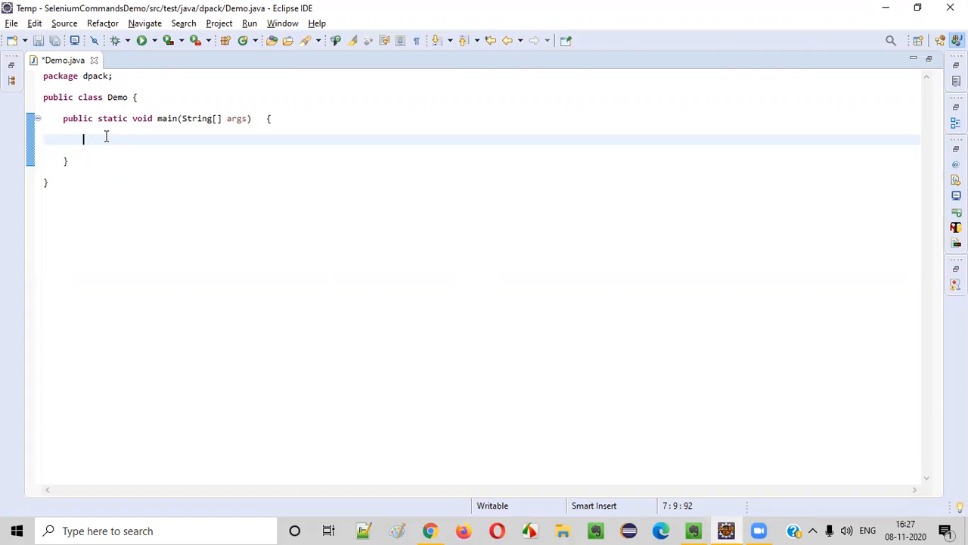
Declare Scanner scanner = new Scanner(); and import java.util.Scanner via the quick fix
type("Scanner")
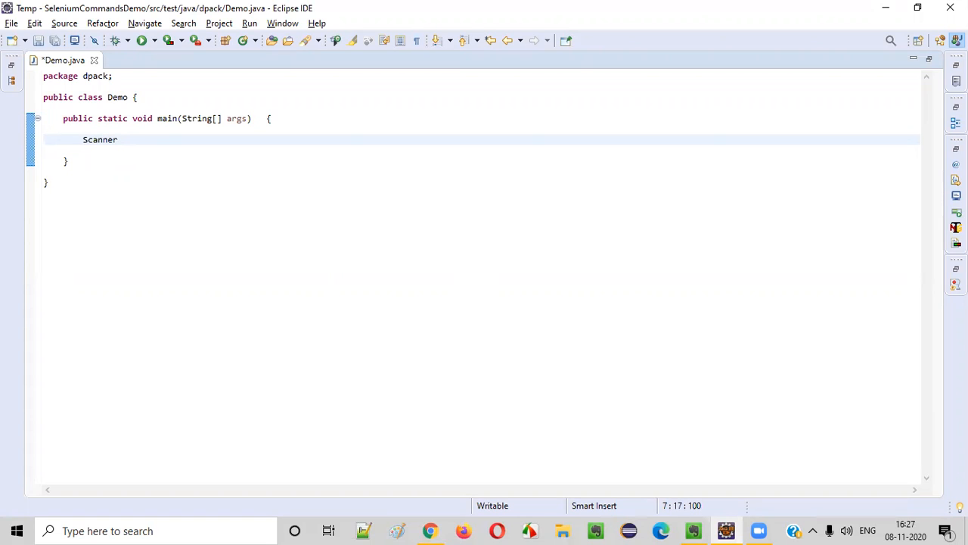
type("scanner =")
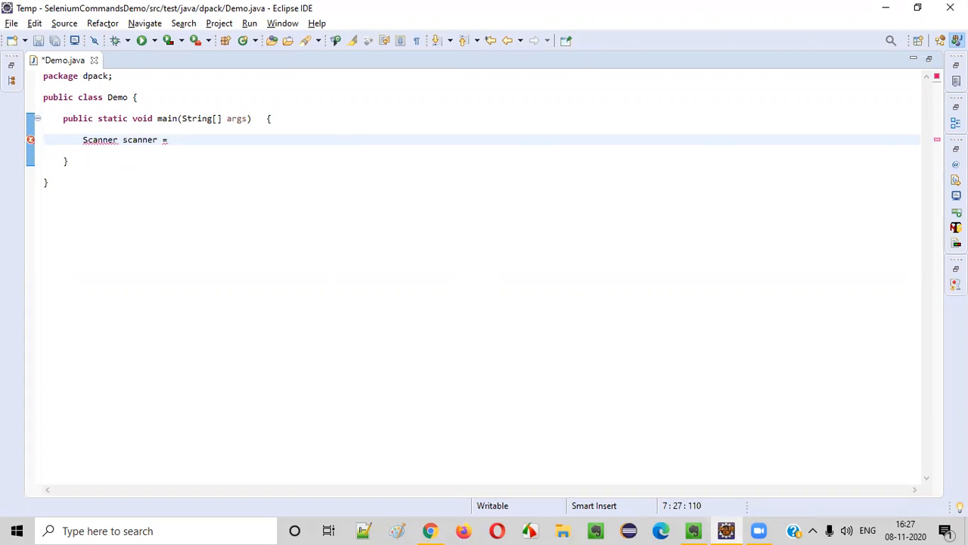
type("new Scanner")
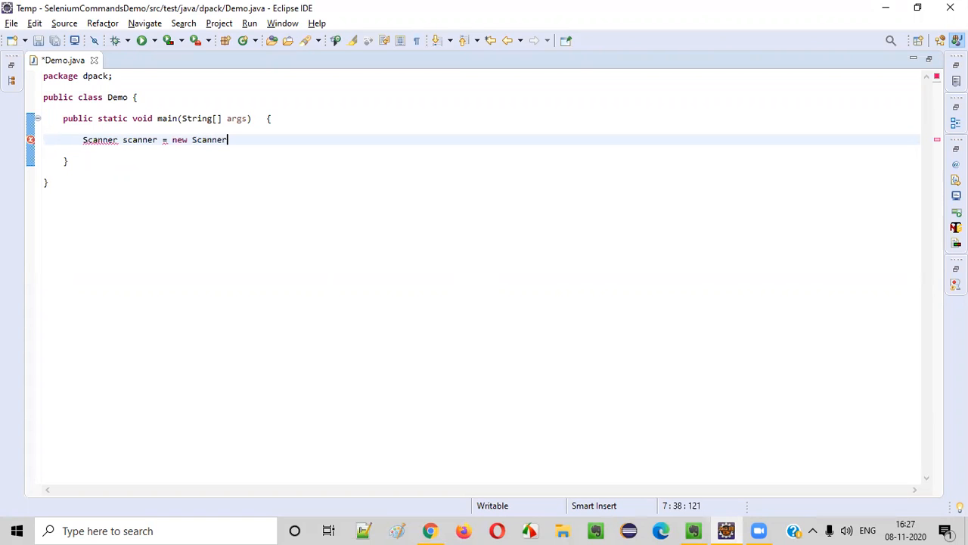
type("()")
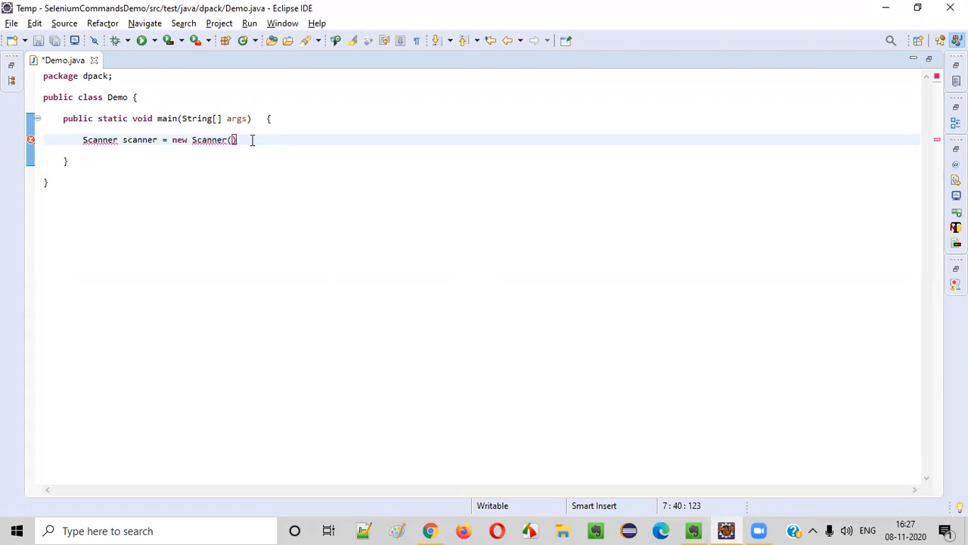
type(";")
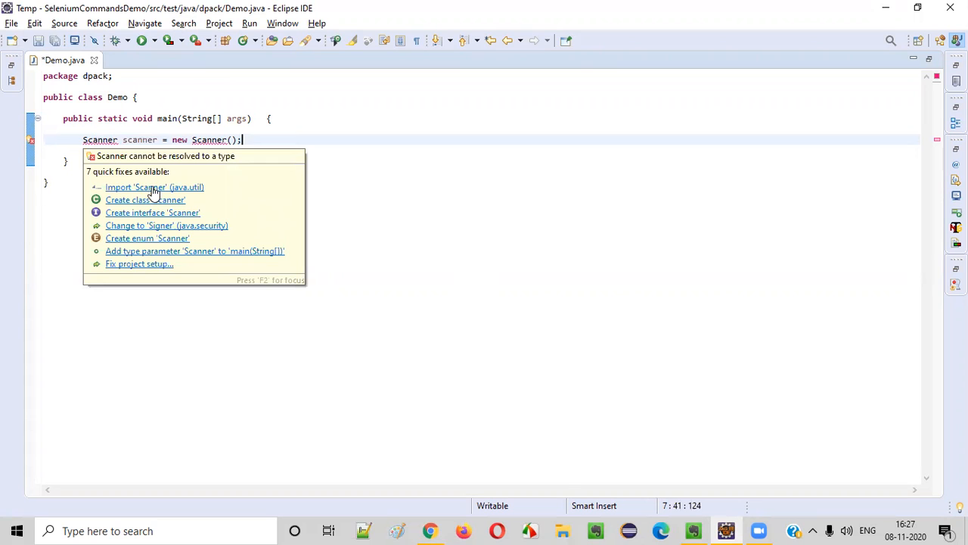
left_click(154, 187)
type("System.")
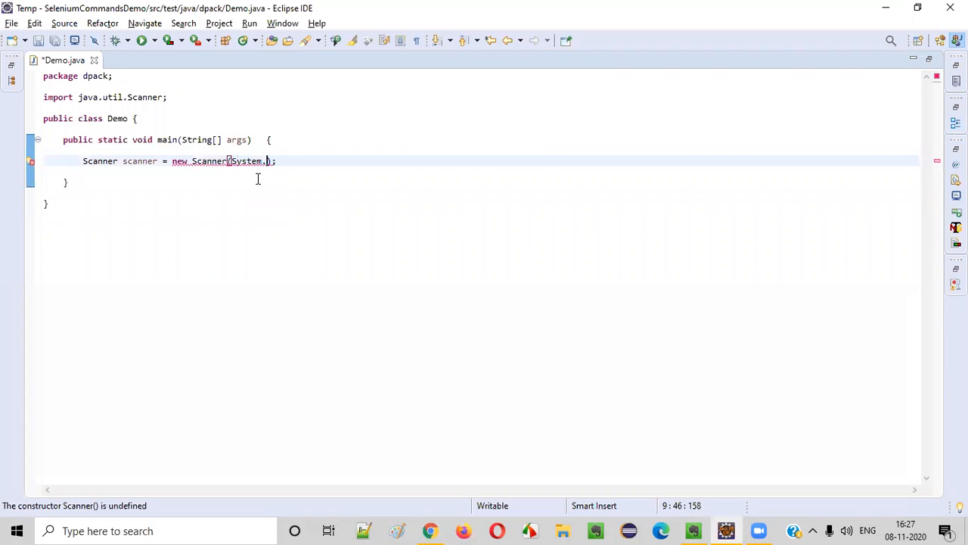
Pass System.in to the Scanner, print 'Enter any character:', and start a comment
type("in")
type("System.out.println(\"E\");")
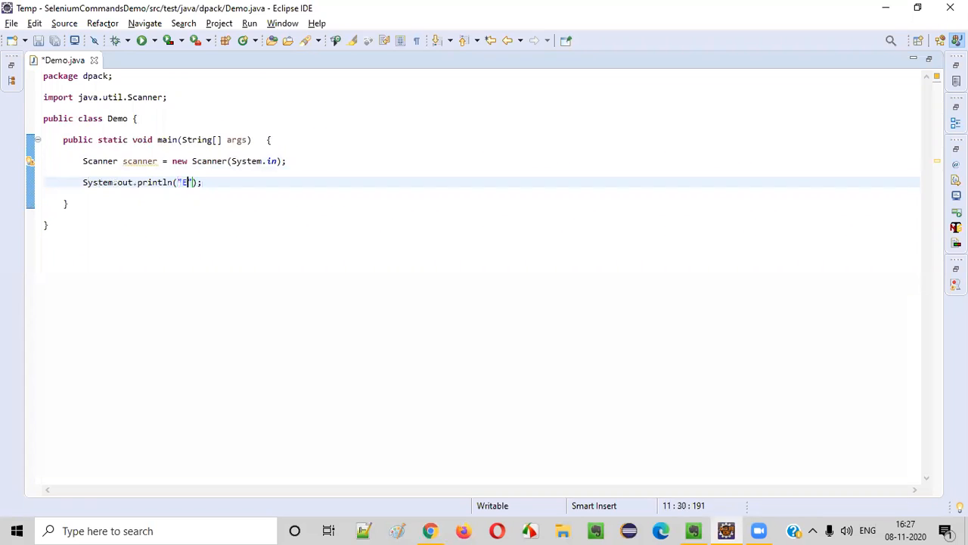
type("nter any character:")
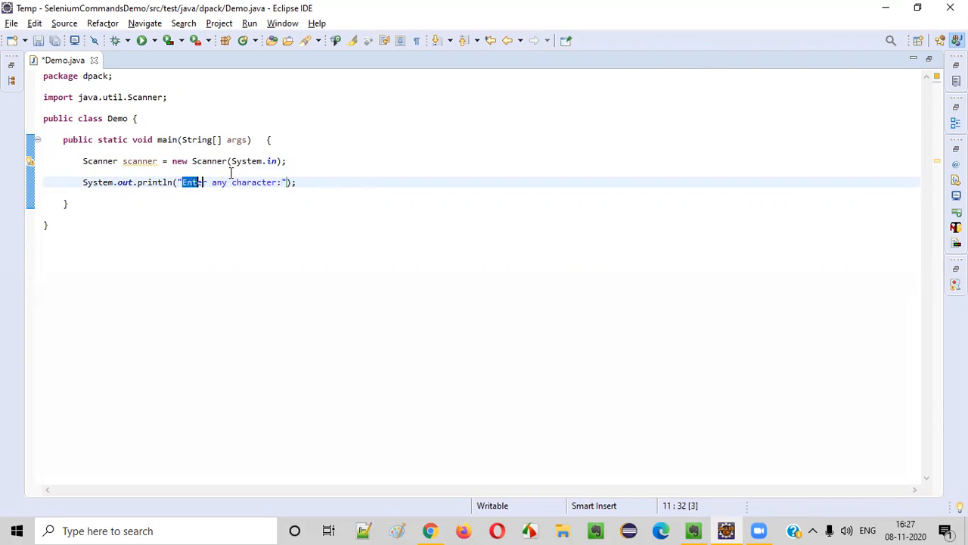
left_click(317, 181)
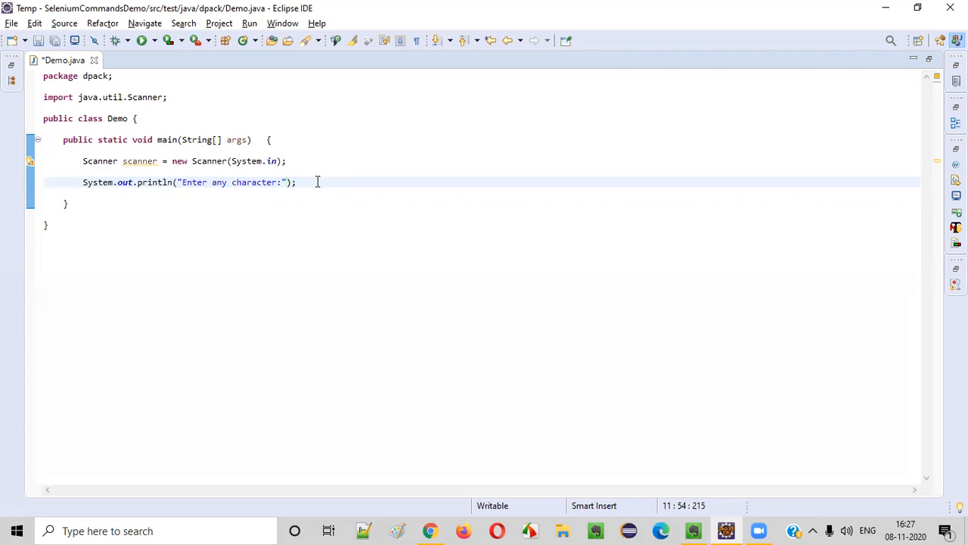
type("// H")
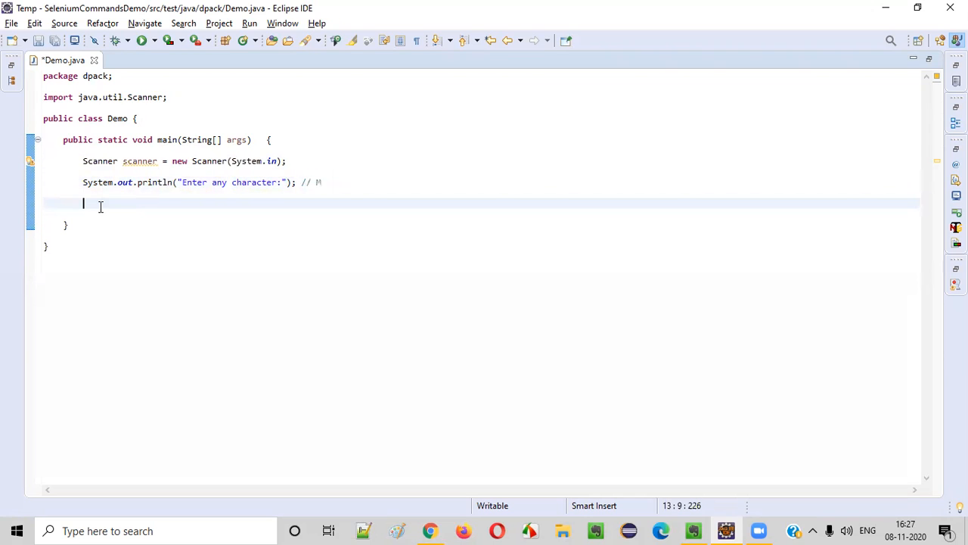
Write scanner.nextLine().charAt(0); with Content Assist on the new line
double_click(140, 160)
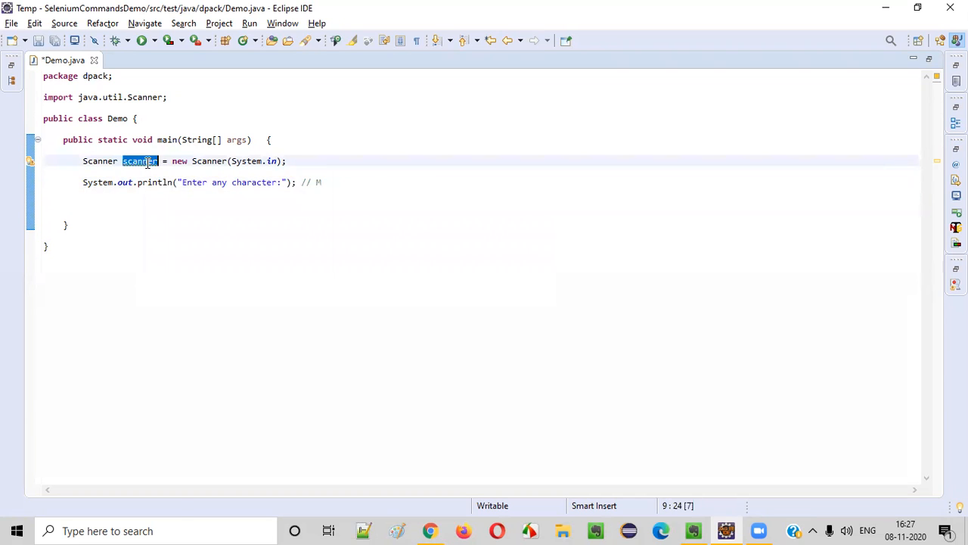
type("scanner.")
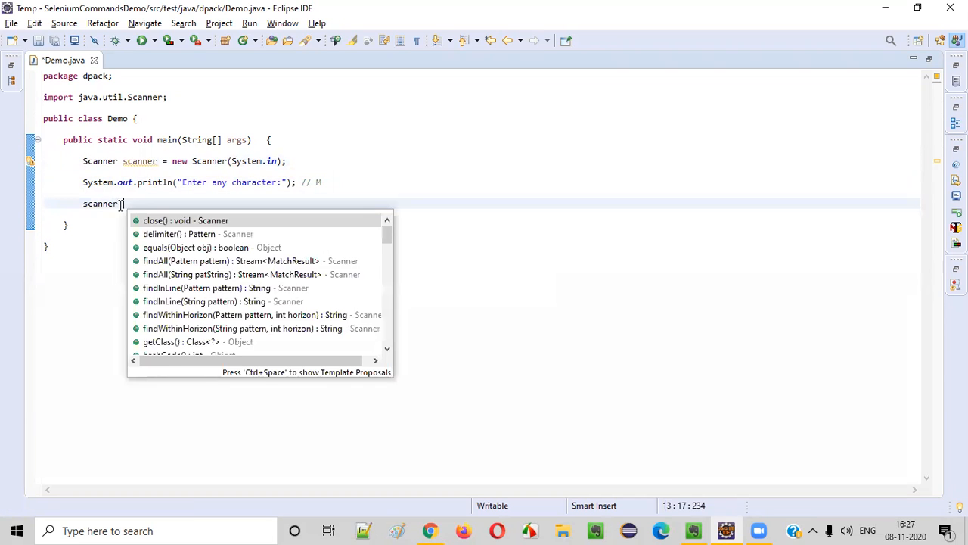
type("next")
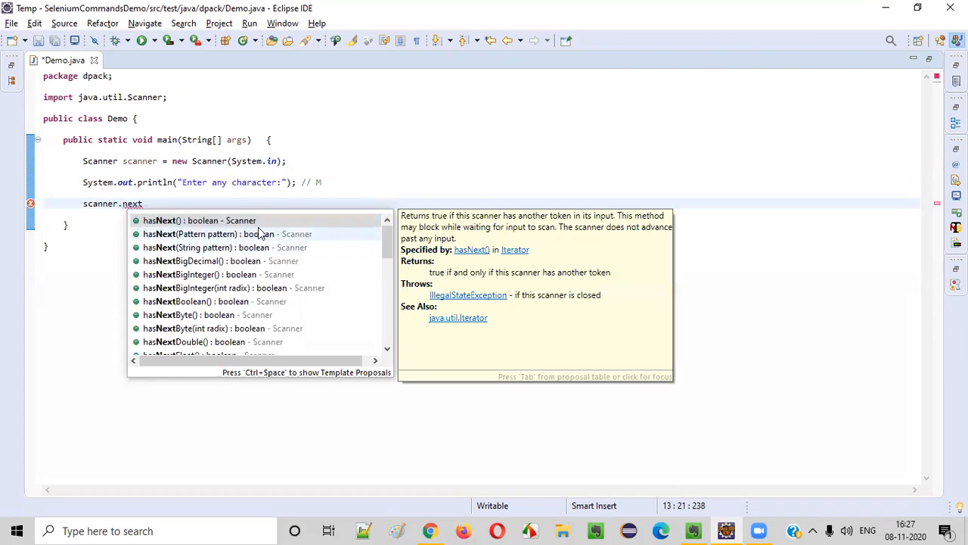
type("Line")
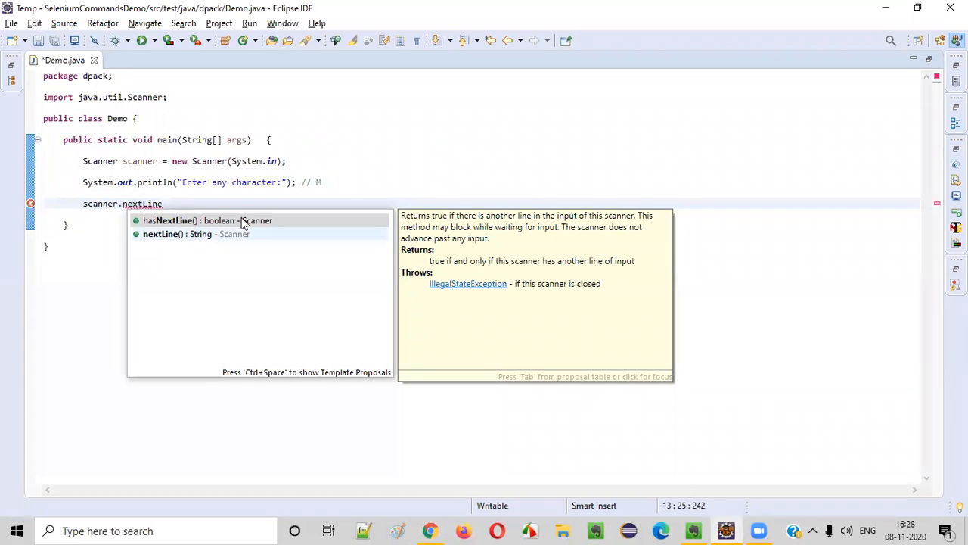
mouse_move(149, 247)
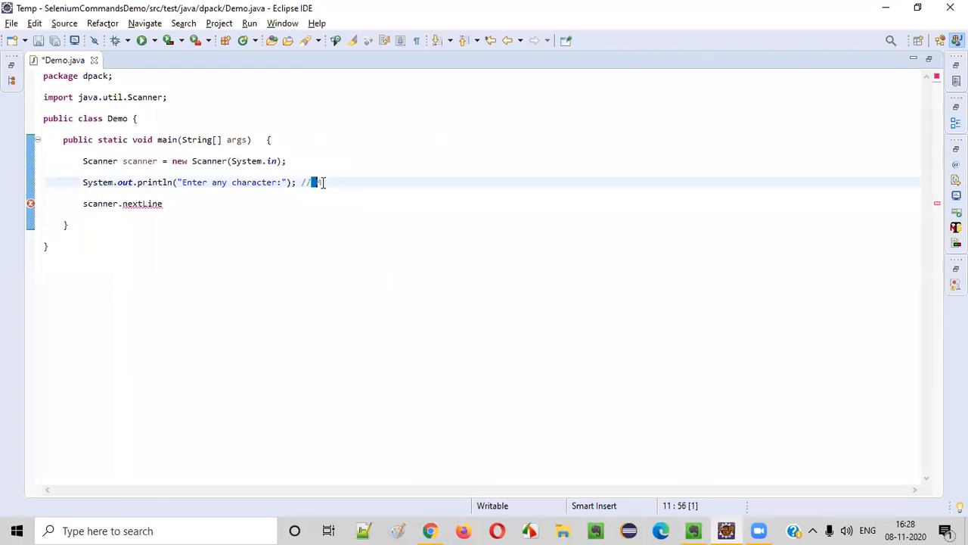
double_click(100, 160)
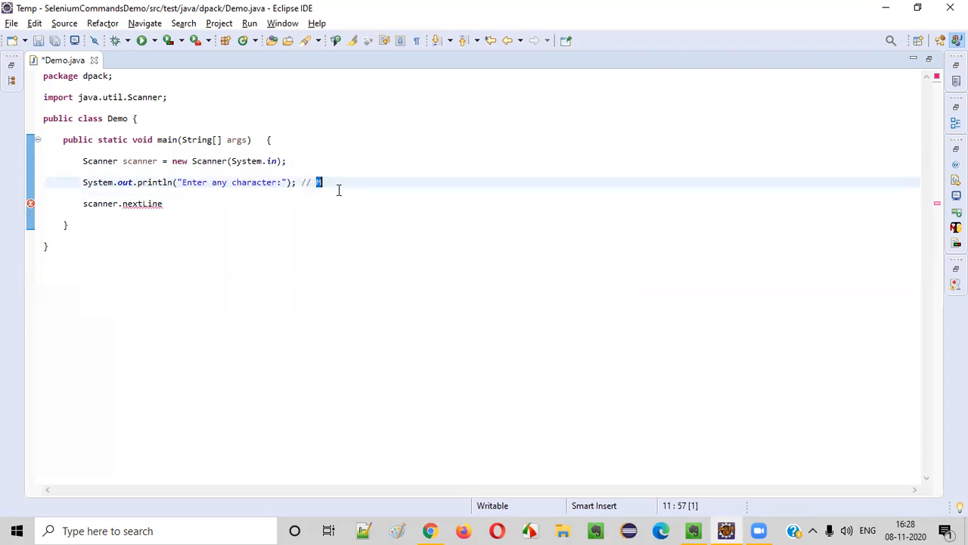
double_click(142, 204)
type("(")
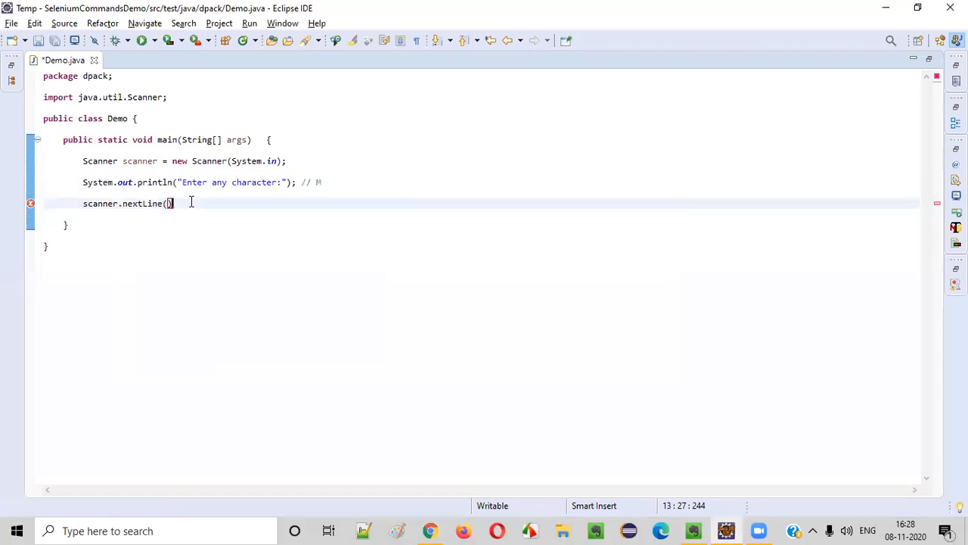
type(".")
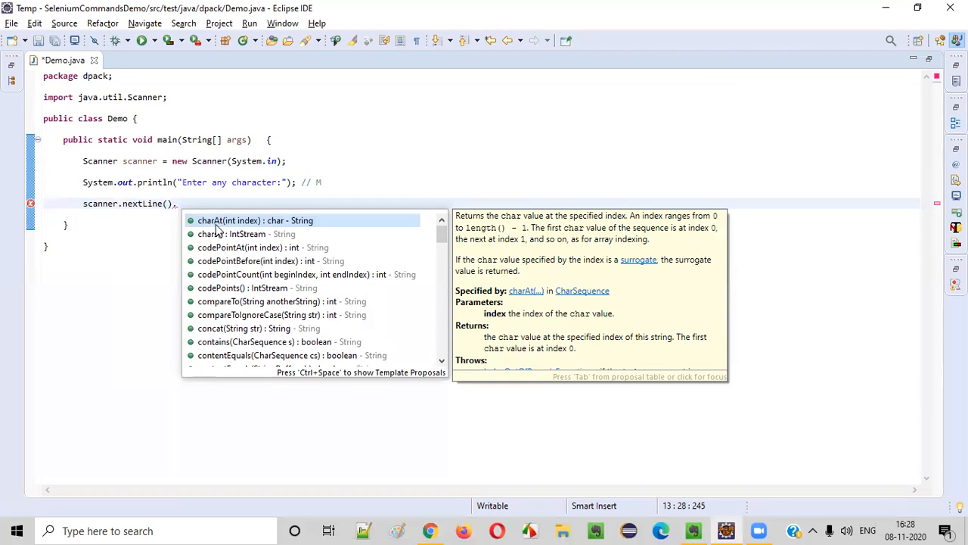
key("Escape")
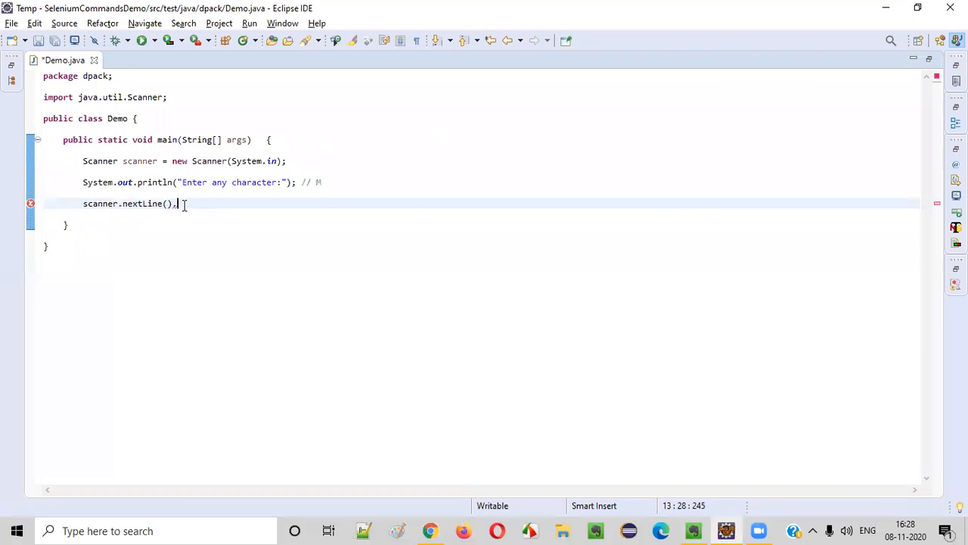
type(".")
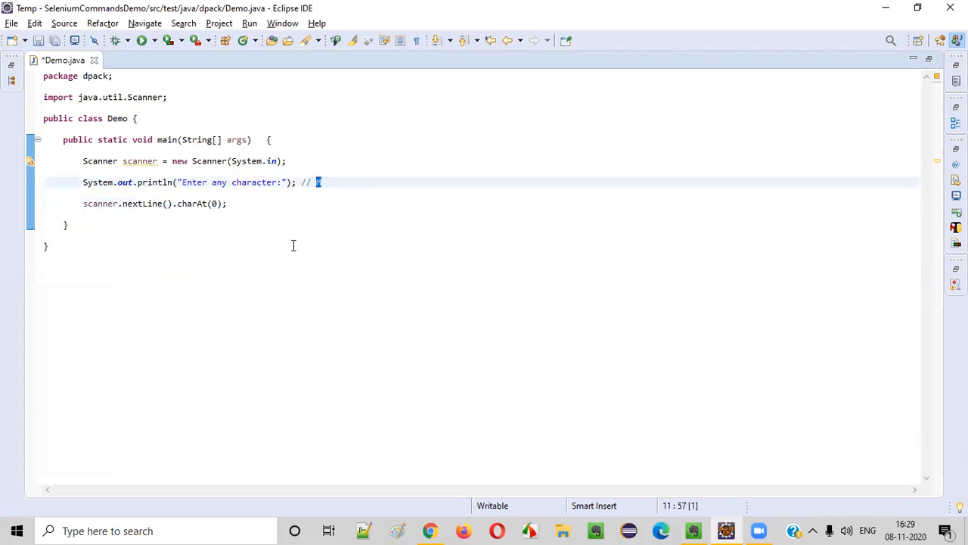
mouse_move(329, 180)
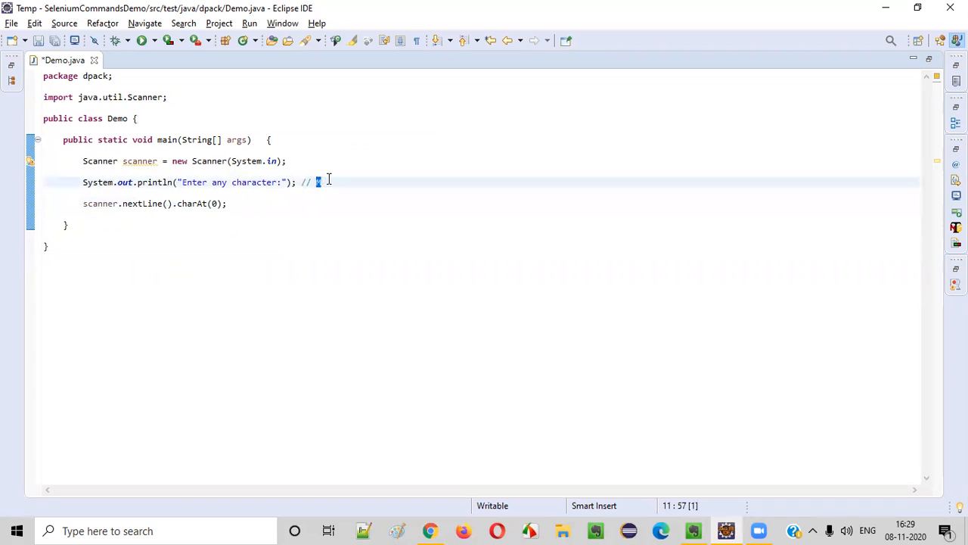
Adjust the comment wording and prefix the statement with char c =
type("Ma")
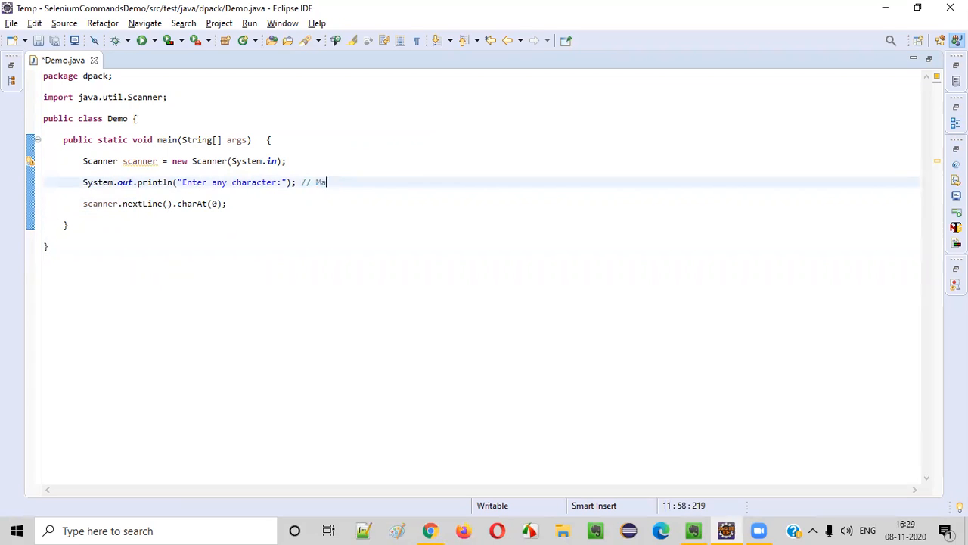
type("de")
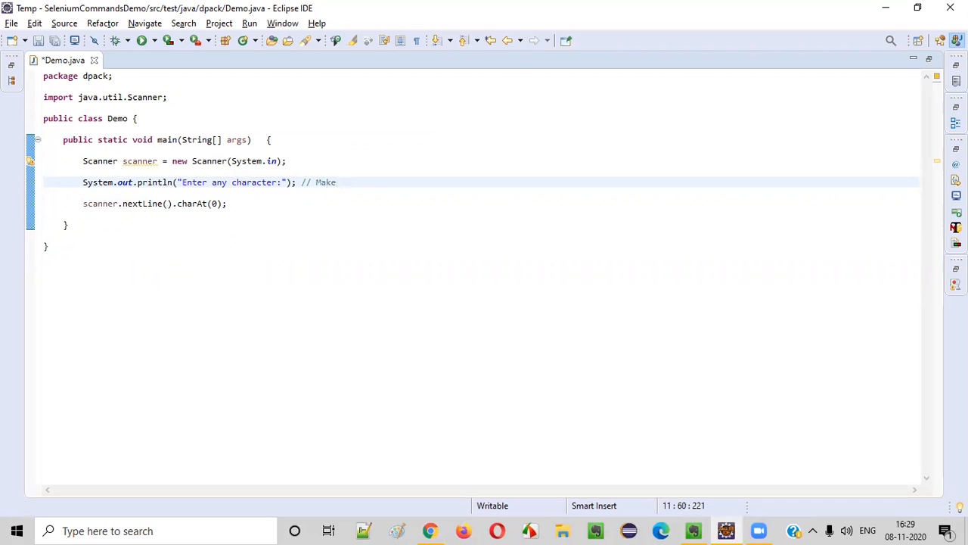
double_click(201, 203)
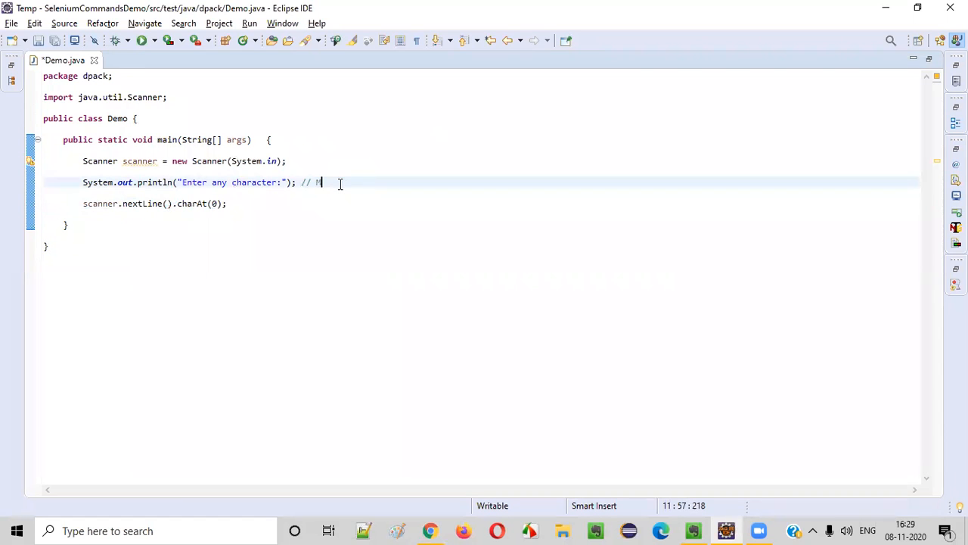
mouse_move(202, 204)
type("c = ")
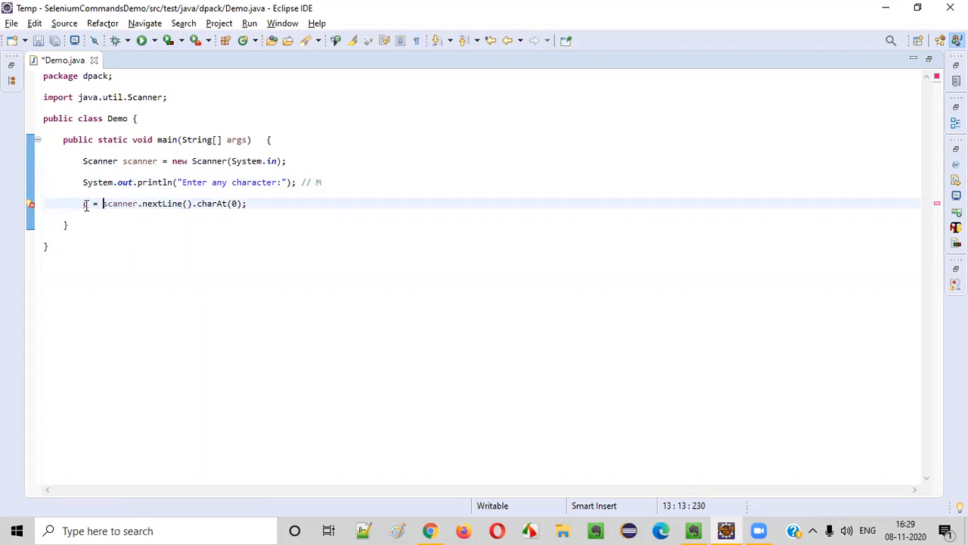
type("char")
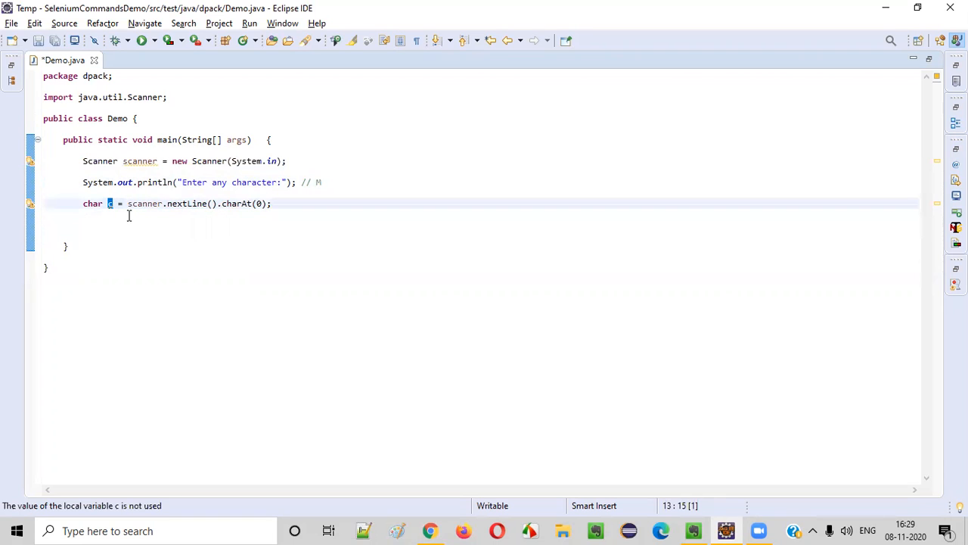
Add the comment '//Logic for printing the ASCII value' below the char declaration
left_click(127, 225)
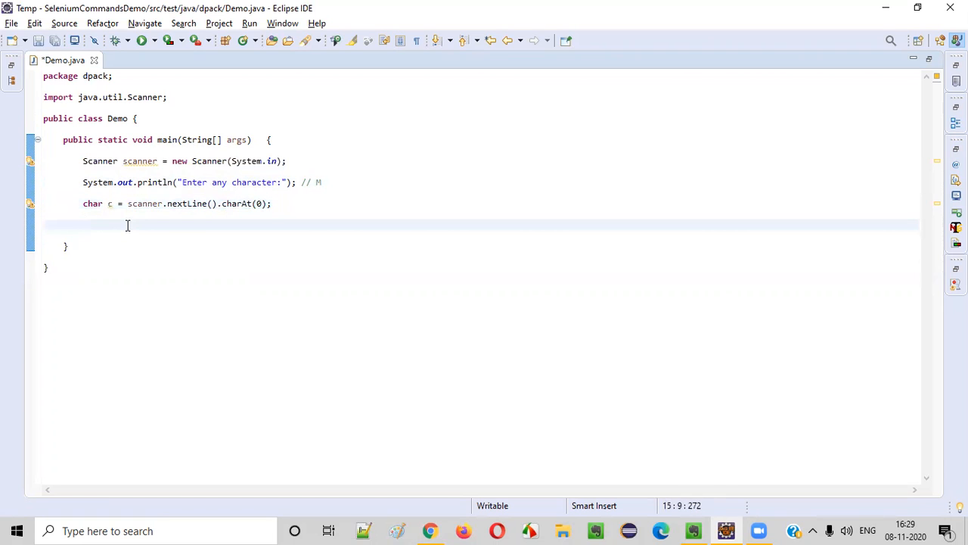
type("//L")
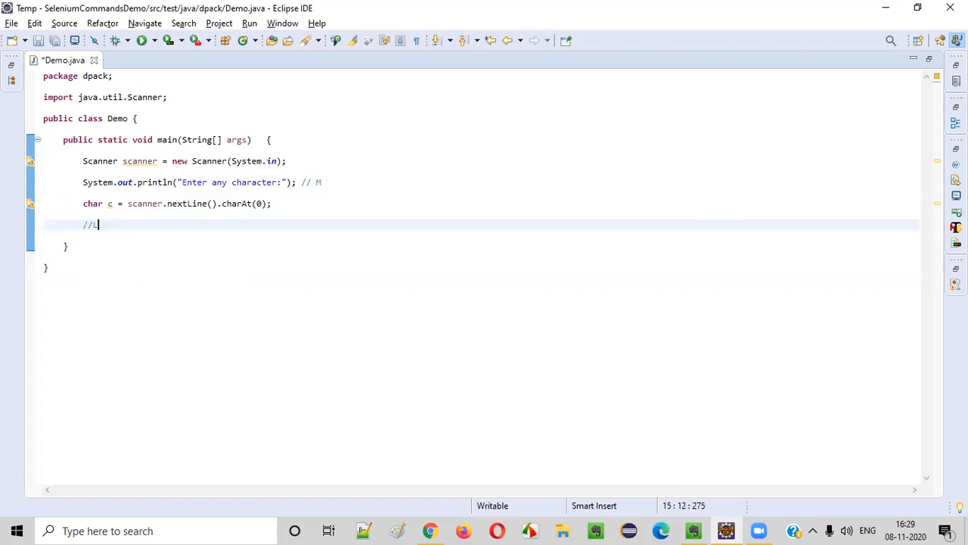
type("Logic for pr")
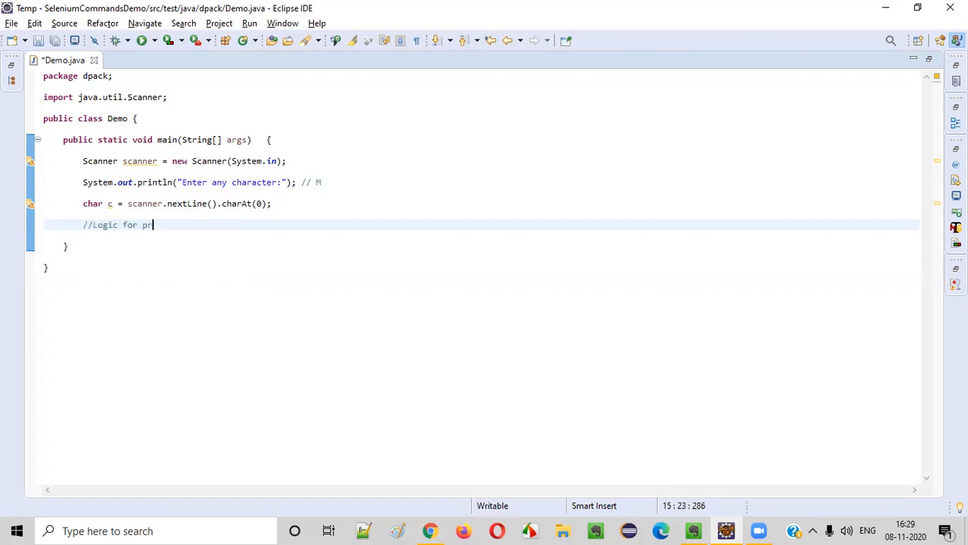
type("inting the A")
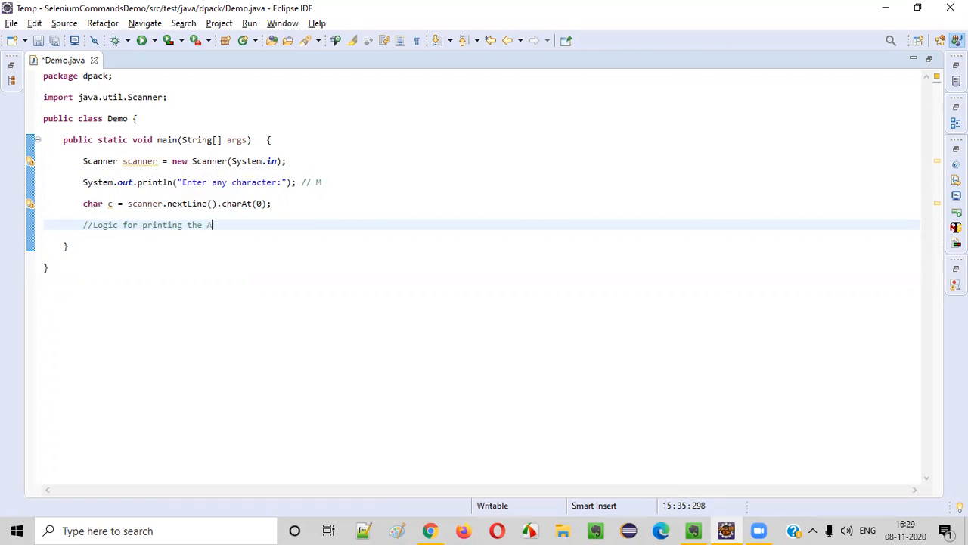
type("SCII vl")
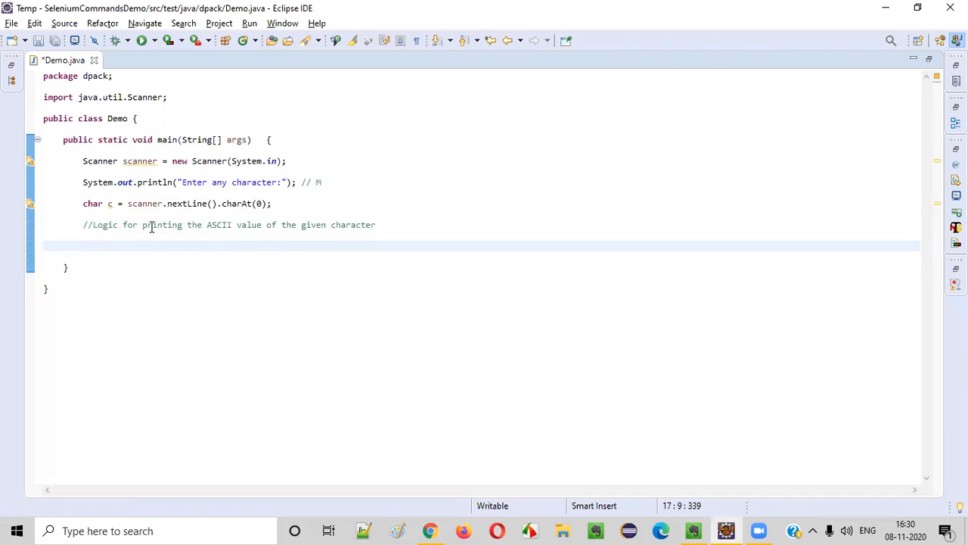
Declare int av = (int)c; and select the variable name av
type("int ca")
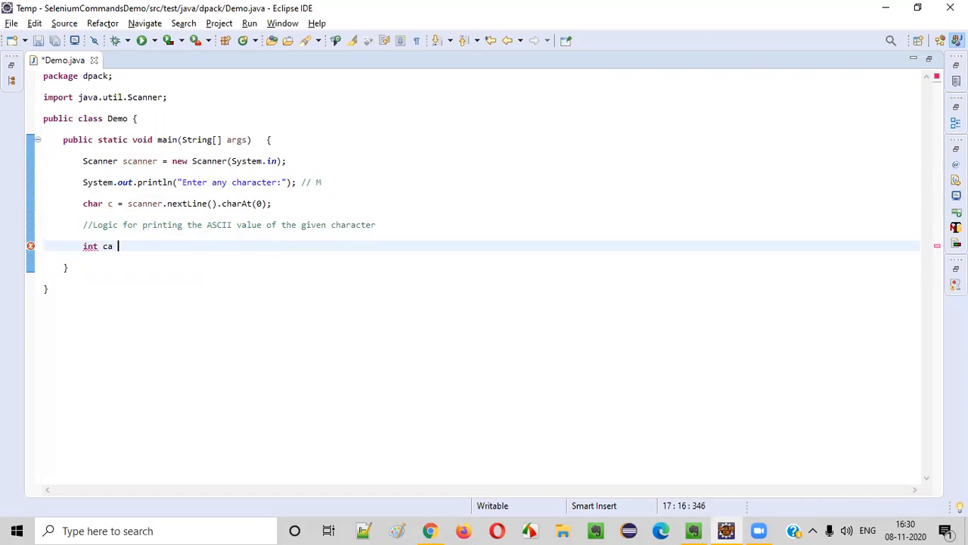
type("c =")
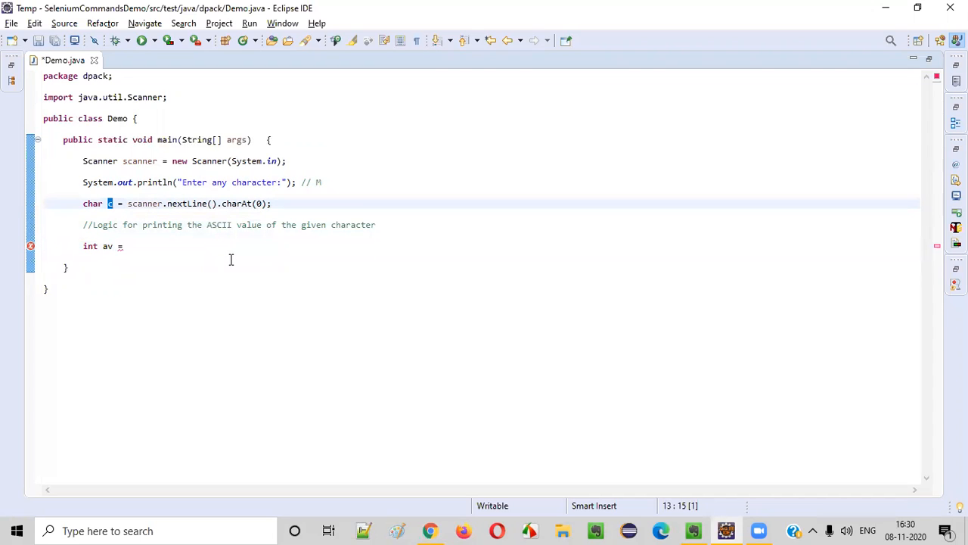
mouse_move(155, 246)
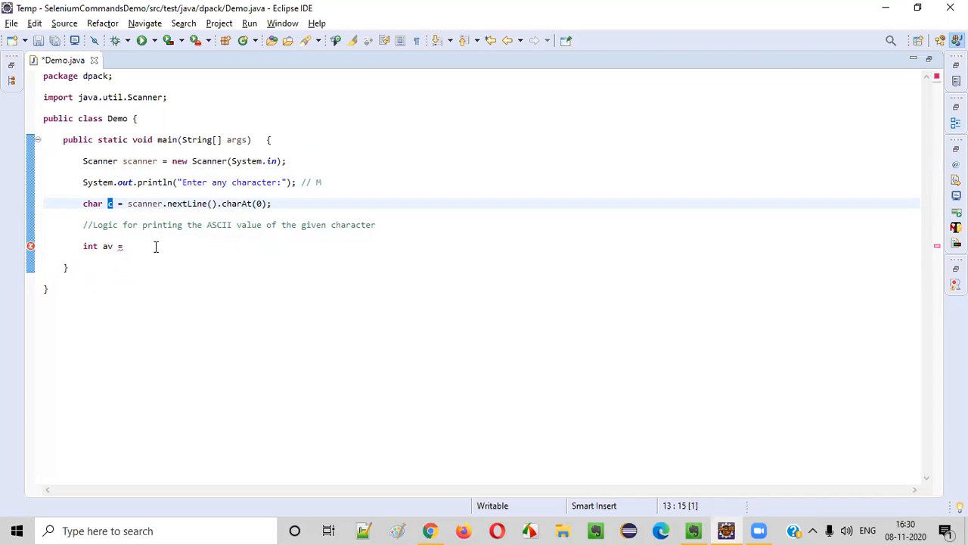
type("(")
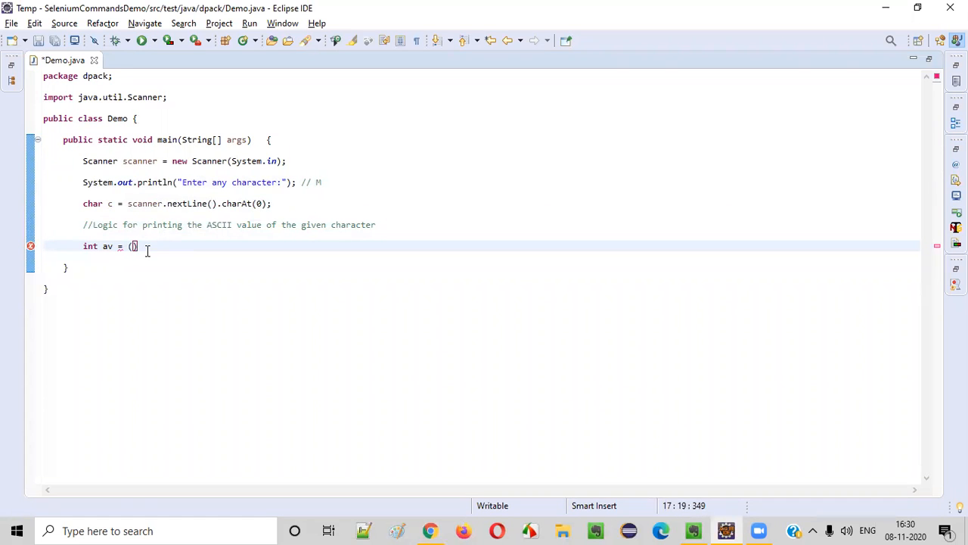
type("int")
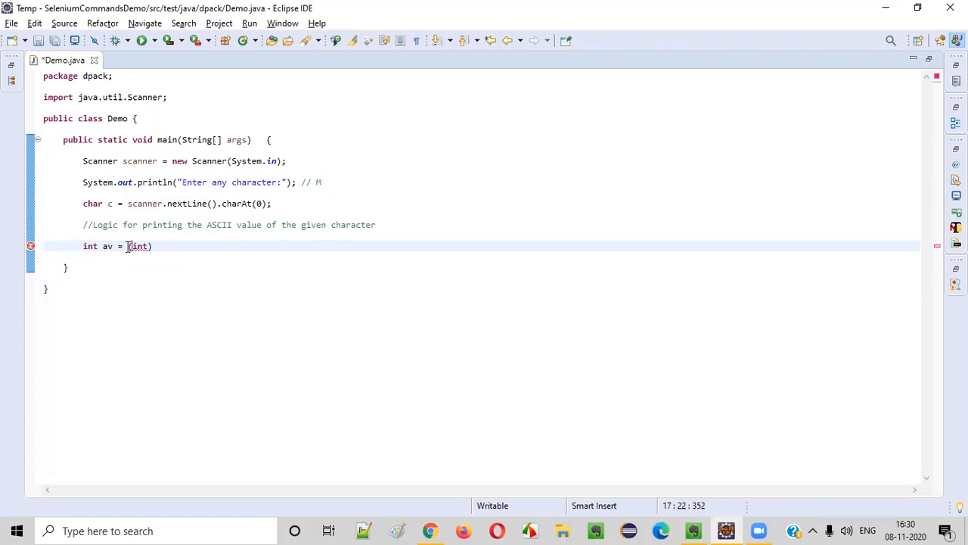
type("c")
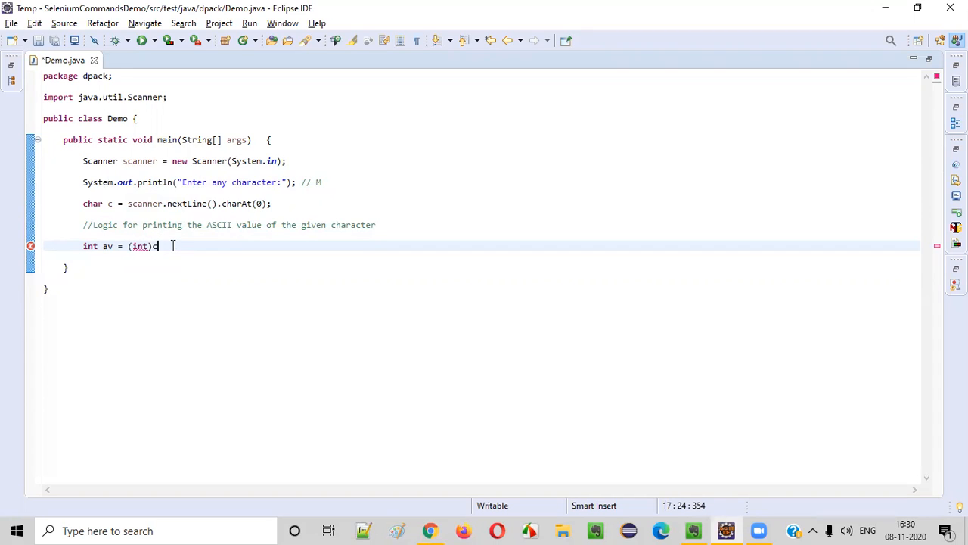
type(";")
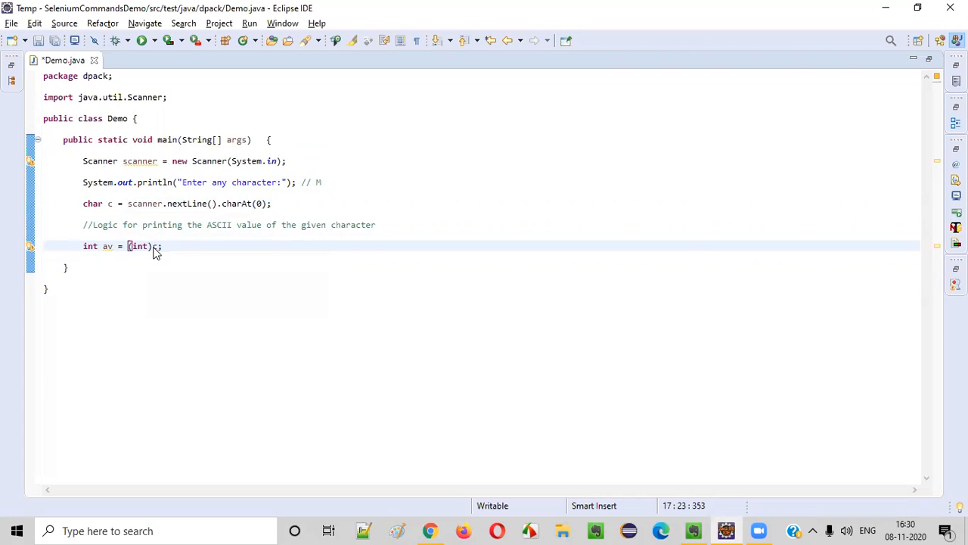
double_click(138, 246)
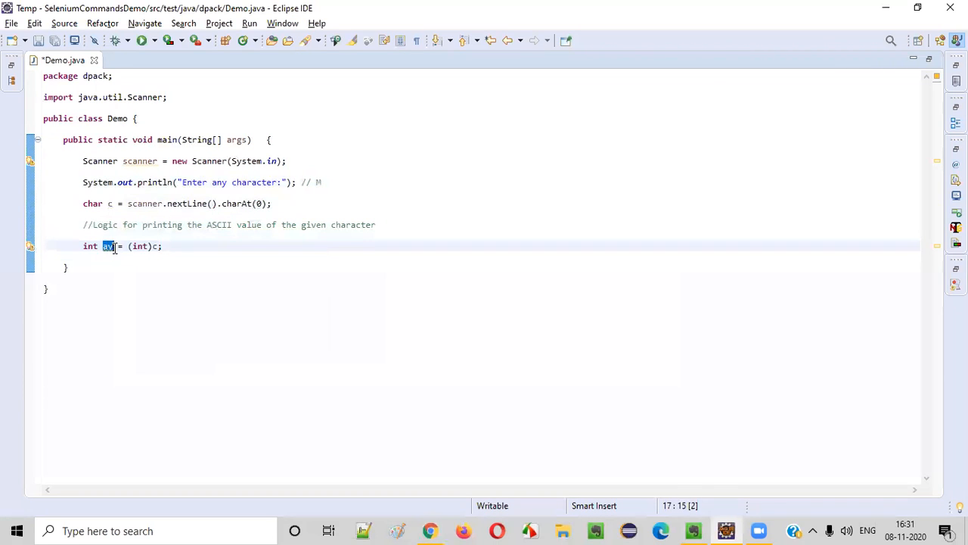
Add System.out.println("ASCII value of the given character is: "+av); to main
type("System.out.println(\"ASCII v\");")
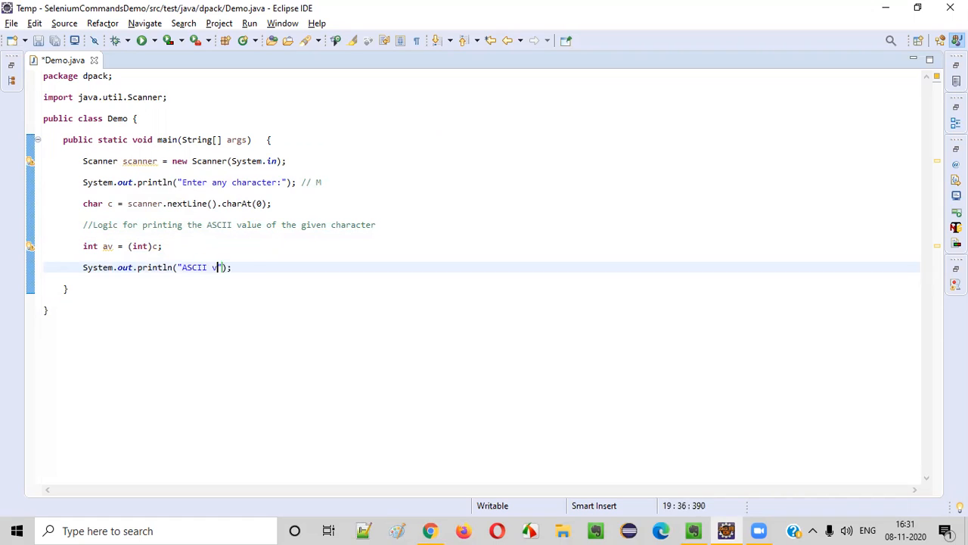
type("alue of the given character is:")
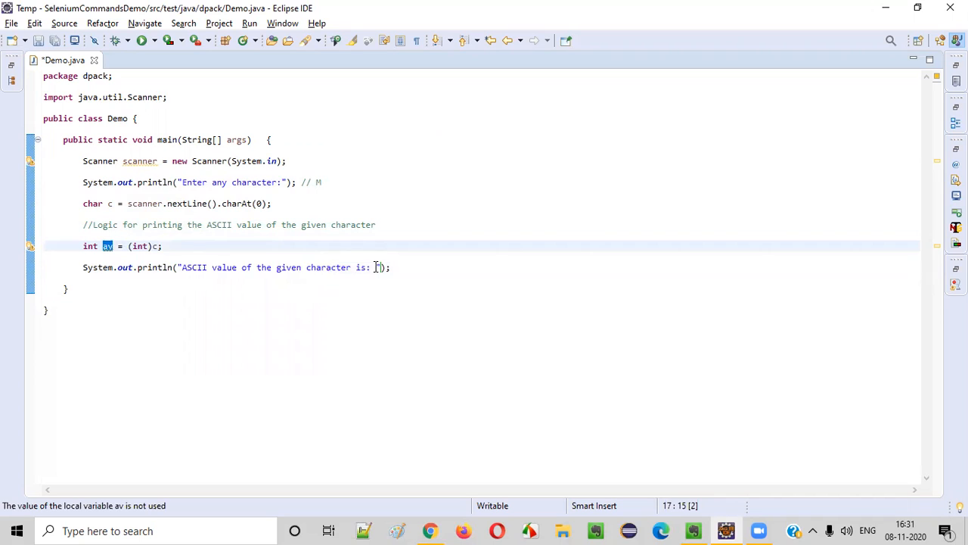
type("+av")
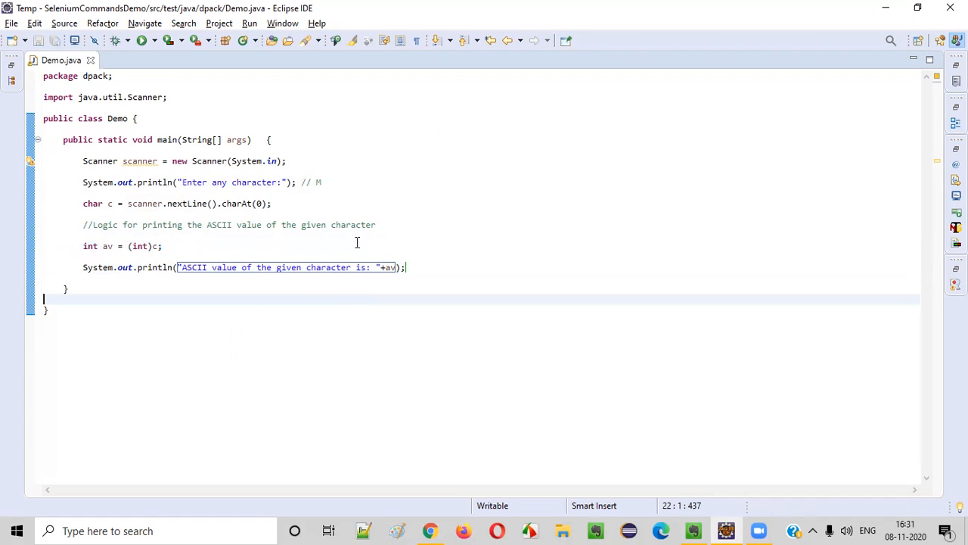
mouse_move(105, 211)
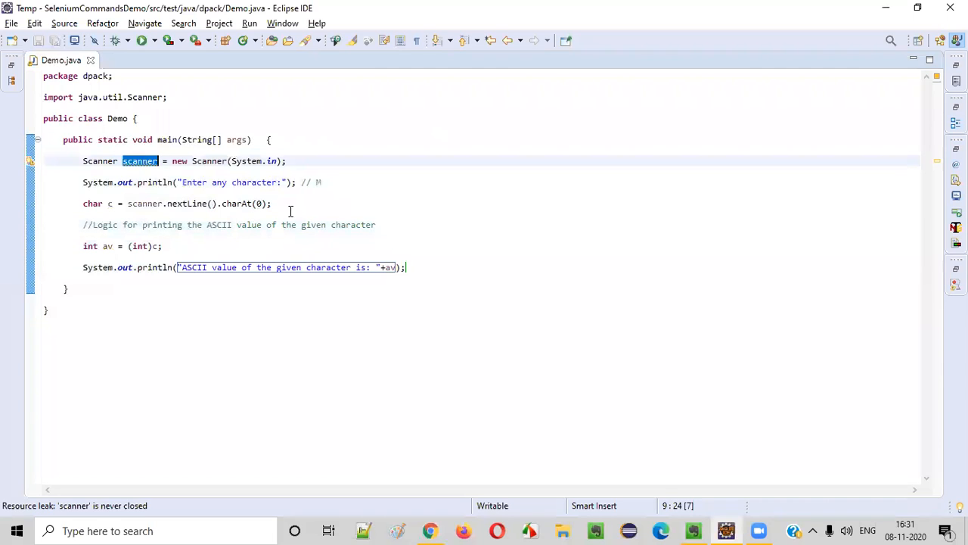
Add scanner.close(), save, run Demo, and enter M to print 77
type("scanner.close();")
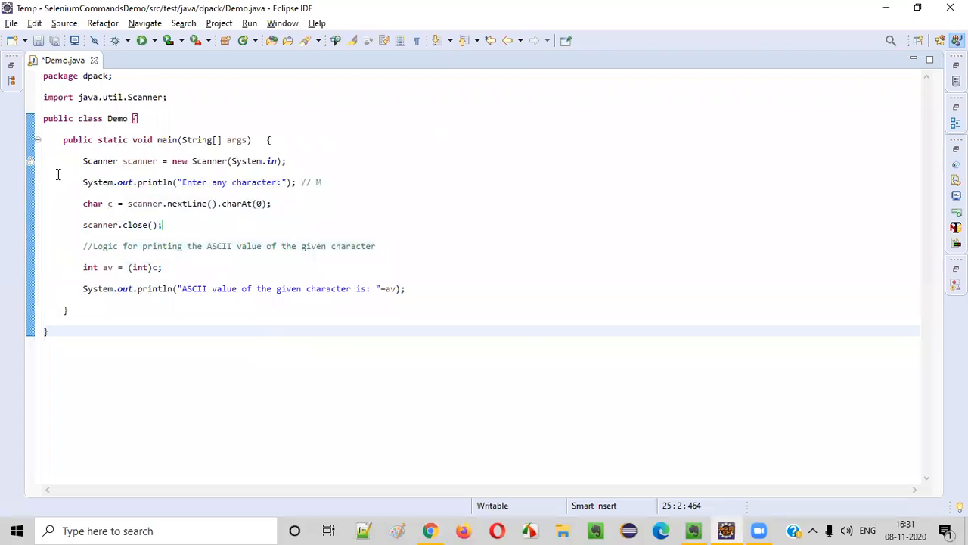
key("ctrl+s")
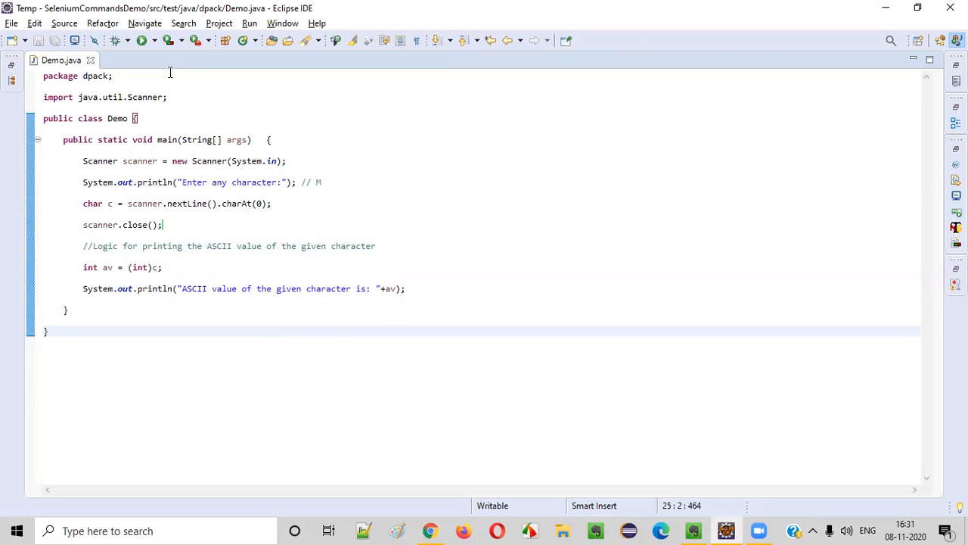
left_click(140, 40)
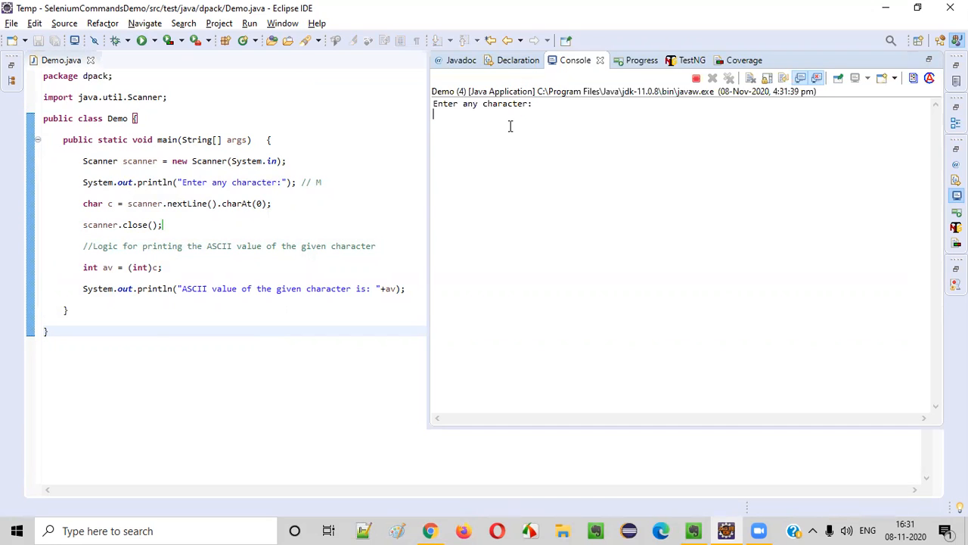
type("H")
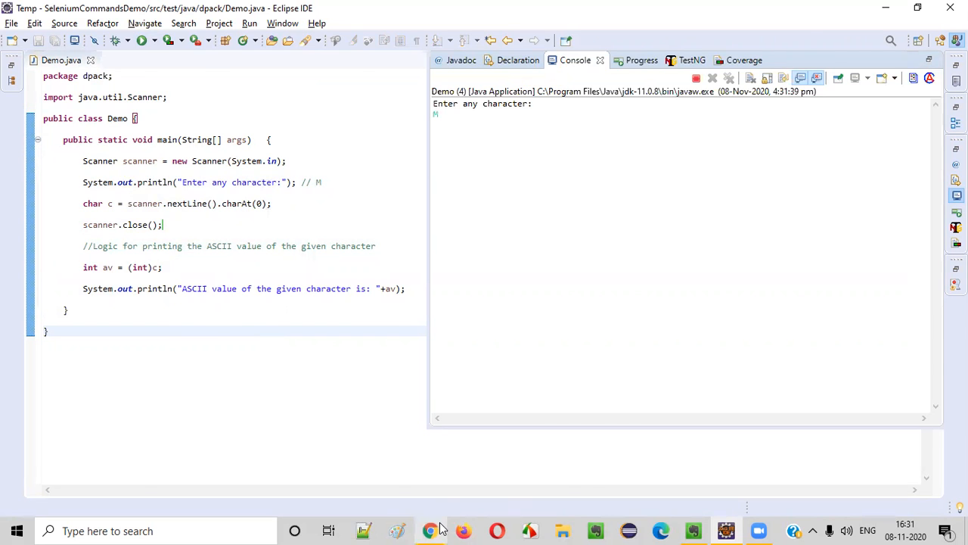
left_click(430, 530)
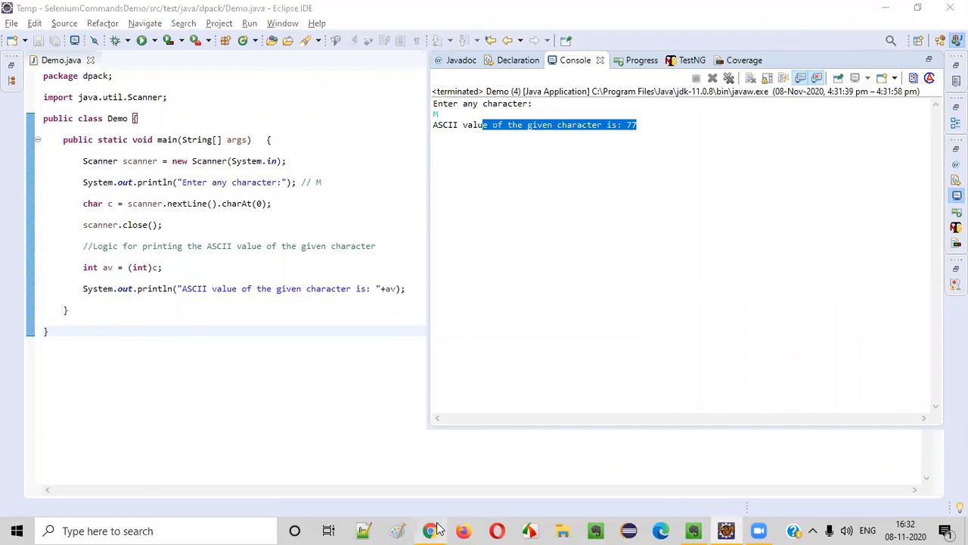
Check the asciitable.com chart in Chrome to confirm decimal 77 is M
left_click(430, 530)
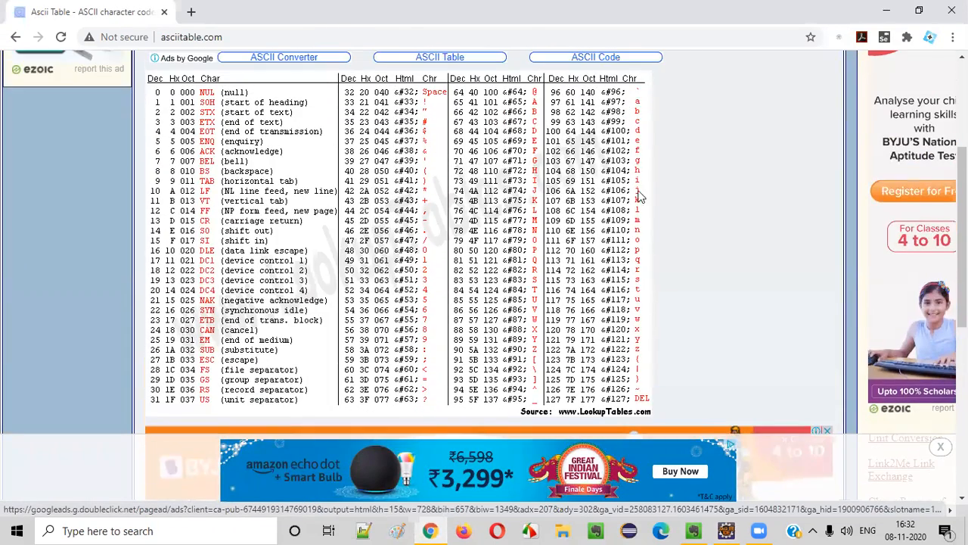
mouse_move(559, 147)
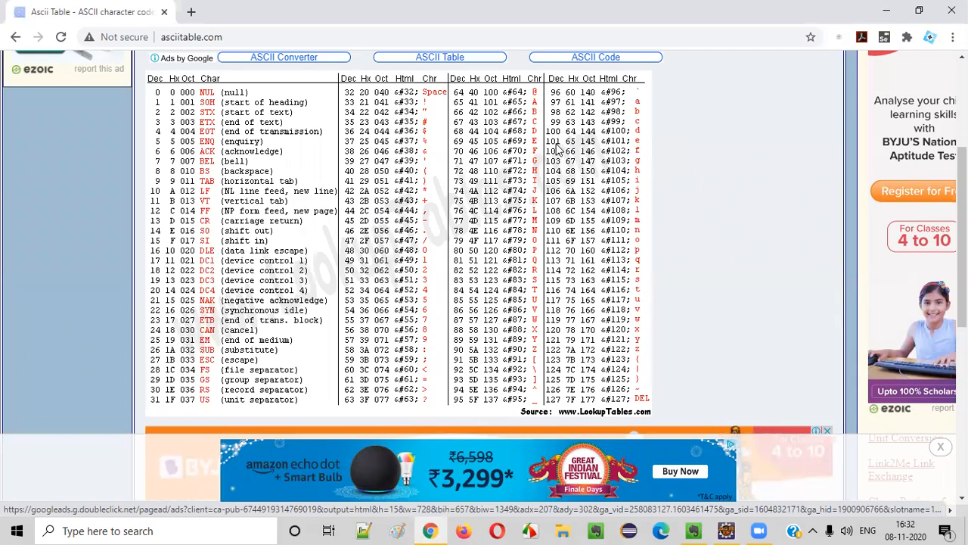
mouse_move(641, 144)
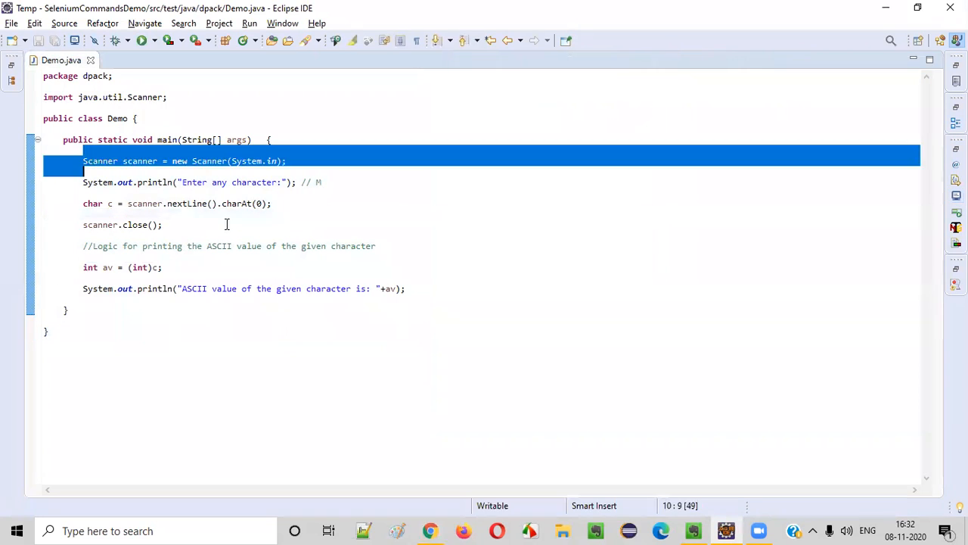
Open the Evernote note with the compact ASCII-value program and select its main method
left_click(692, 530)
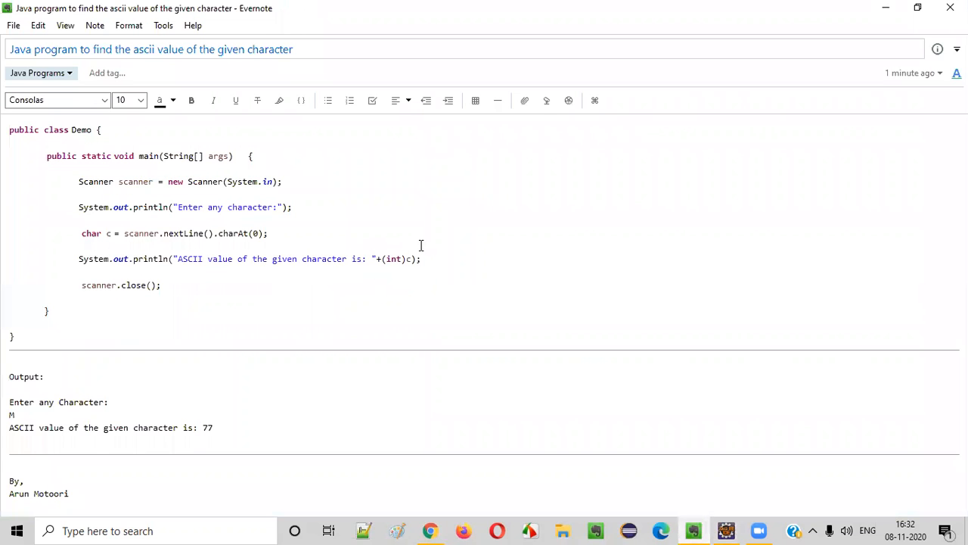
left_click_drag(109, 156, 161, 285)
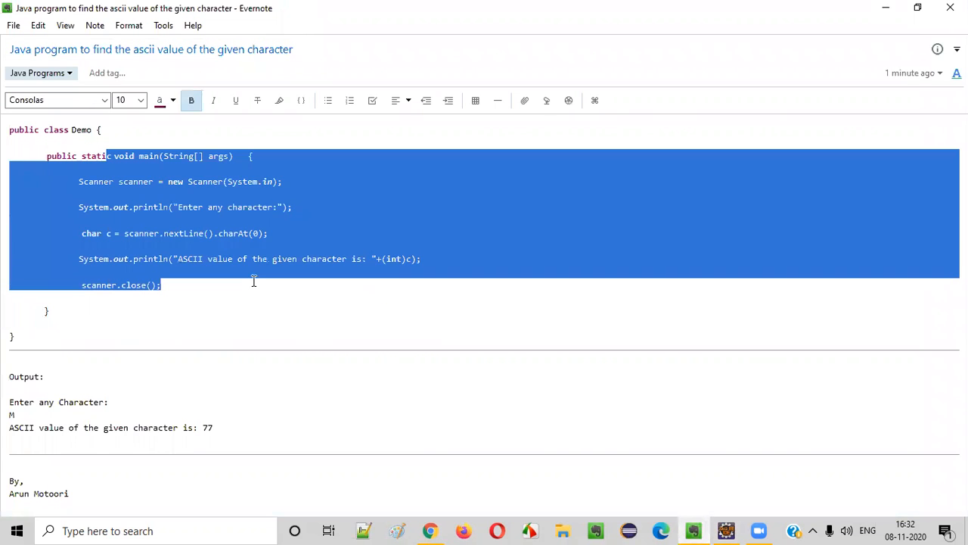